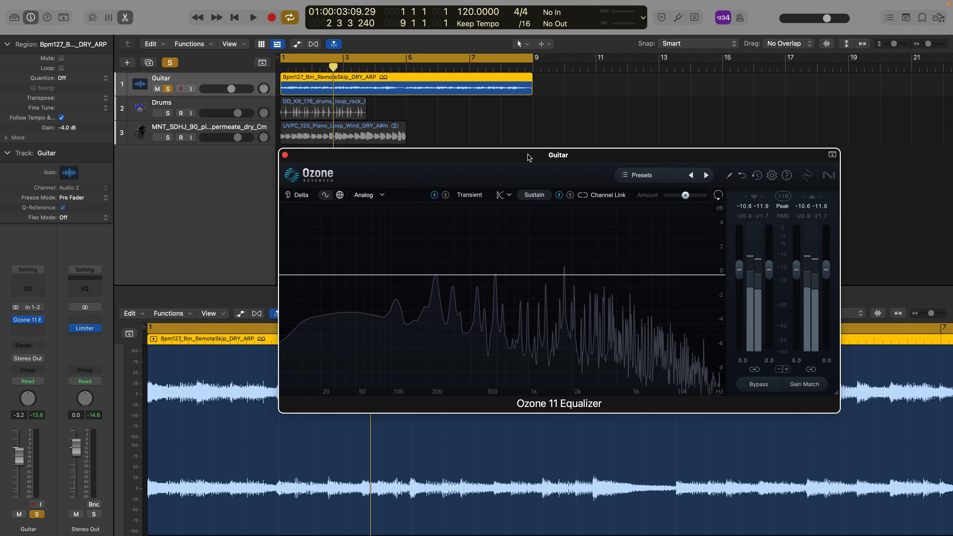
mouse_move(464, 261)
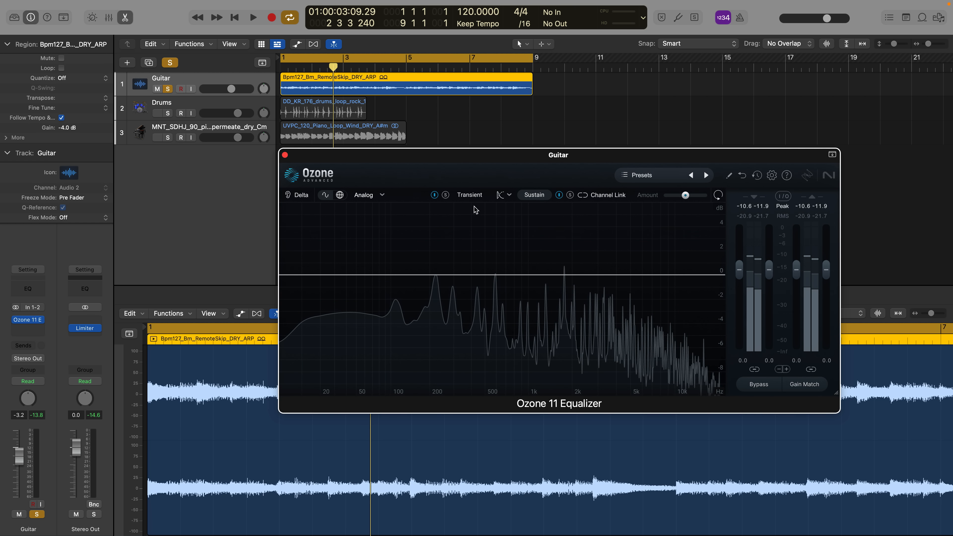
mouse_move(468, 195)
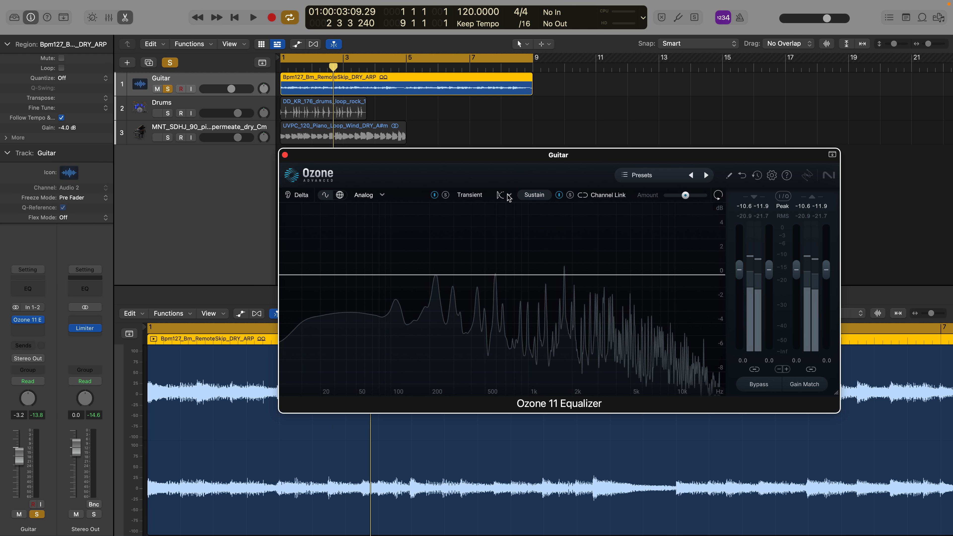
Cycle the Equalizer through Mid/Side and Left/Right processing modes, then return it to Stereo
left_click(500, 195)
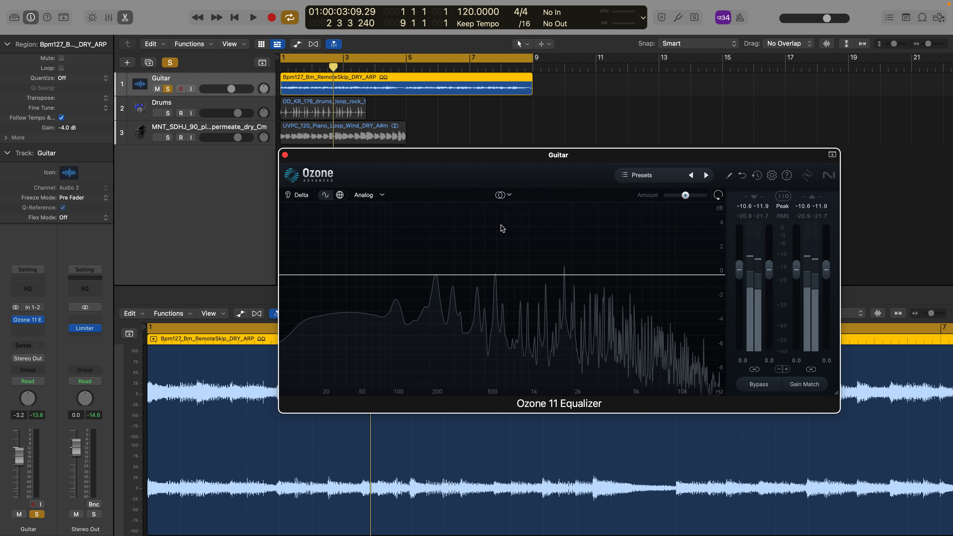
left_click(503, 195)
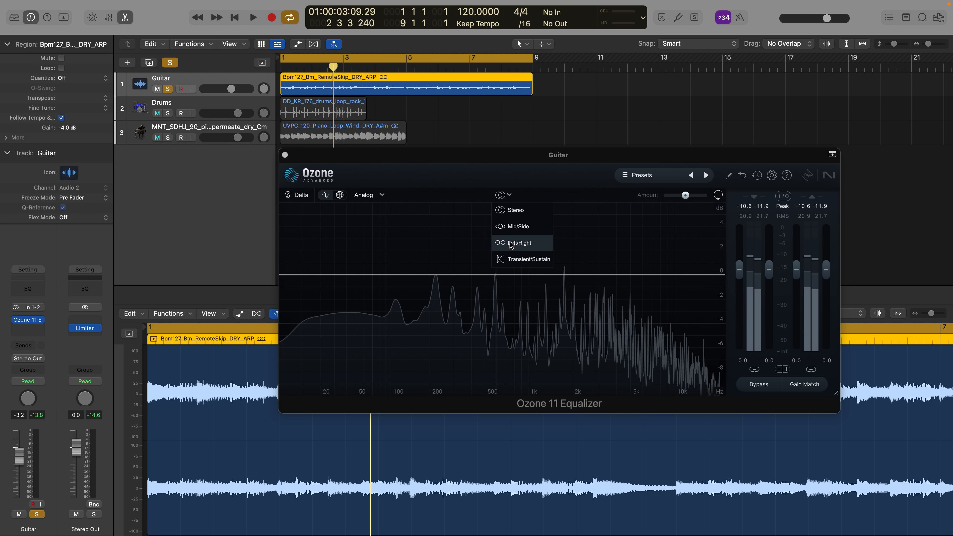
mouse_move(527, 259)
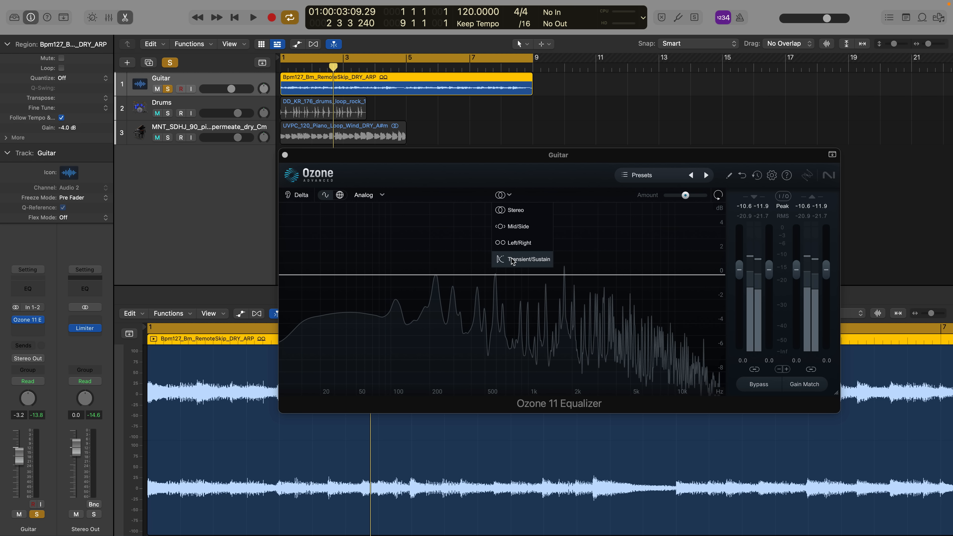
left_click(518, 226)
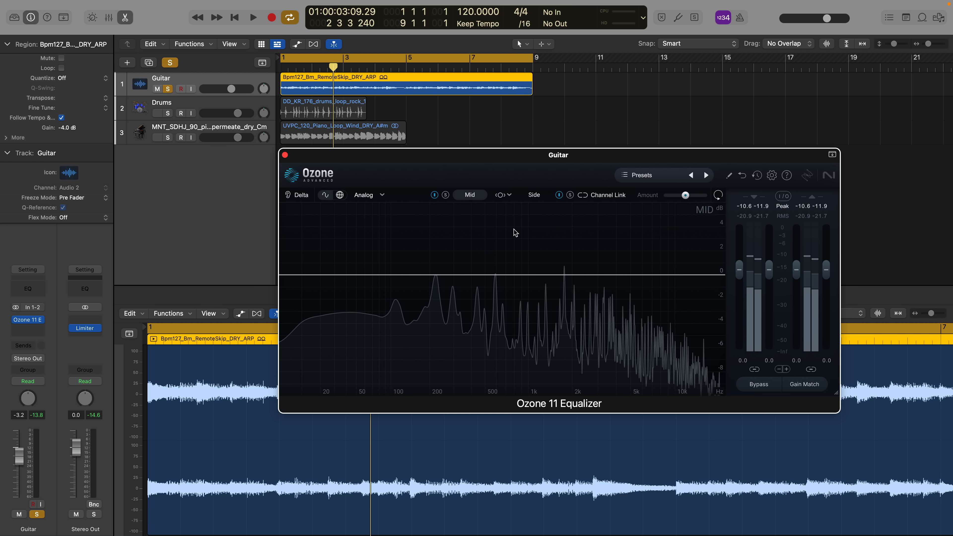
left_click(498, 194)
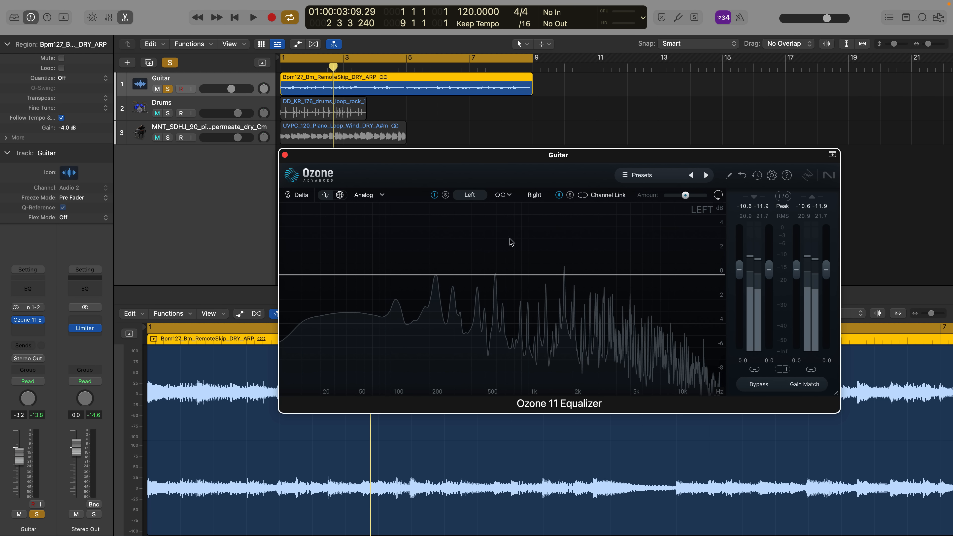
left_click(502, 194)
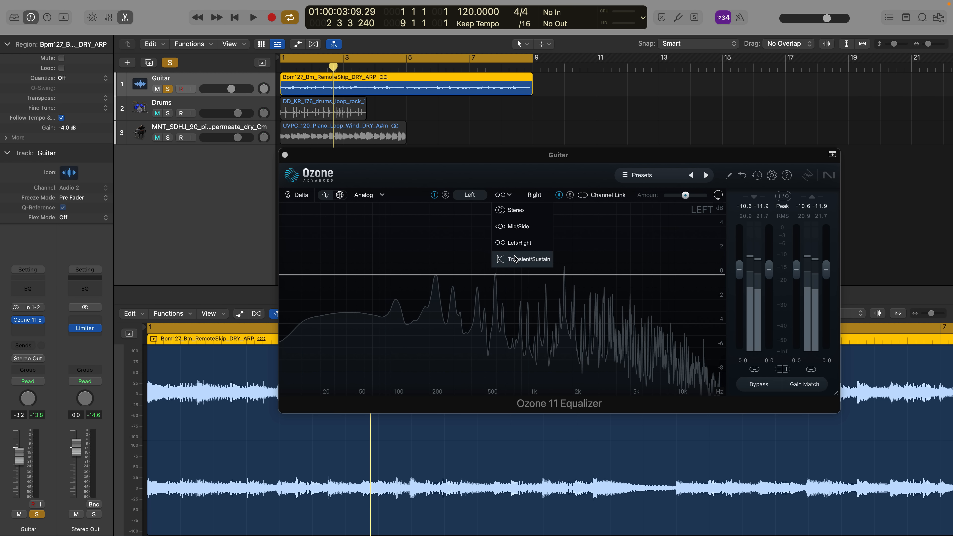
left_click(520, 259)
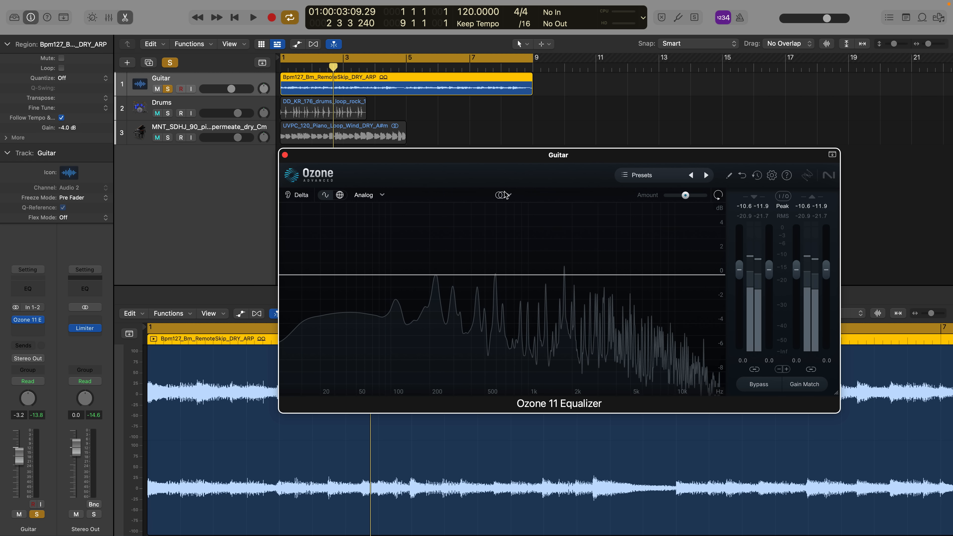
Switch the Equalizer to Transient/Sustain mode and solo the guitar's transient part during playback
left_click(500, 195)
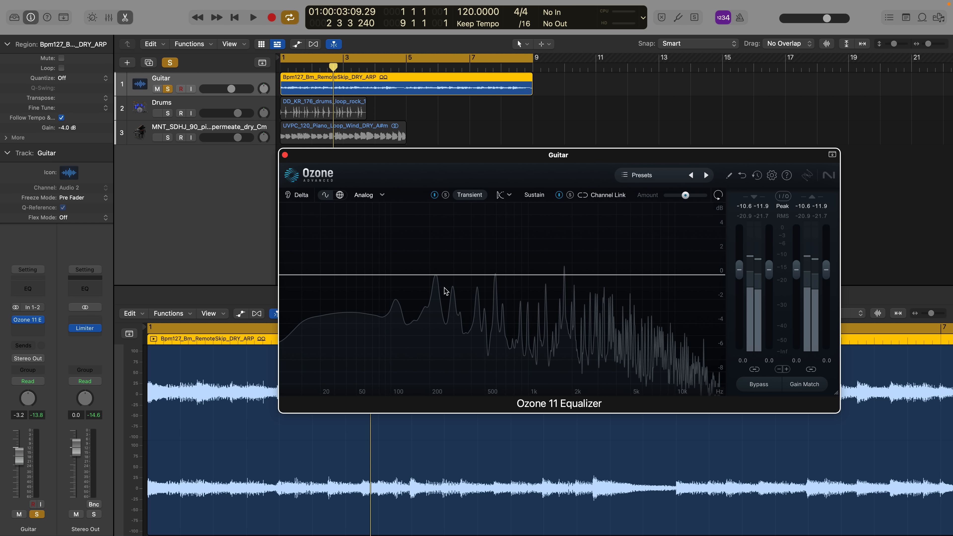
mouse_move(453, 213)
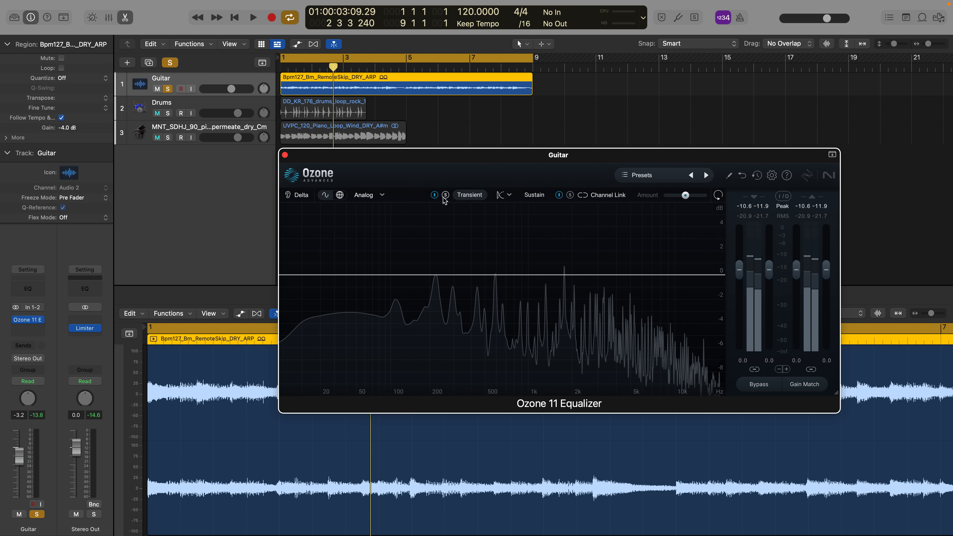
left_click(445, 195)
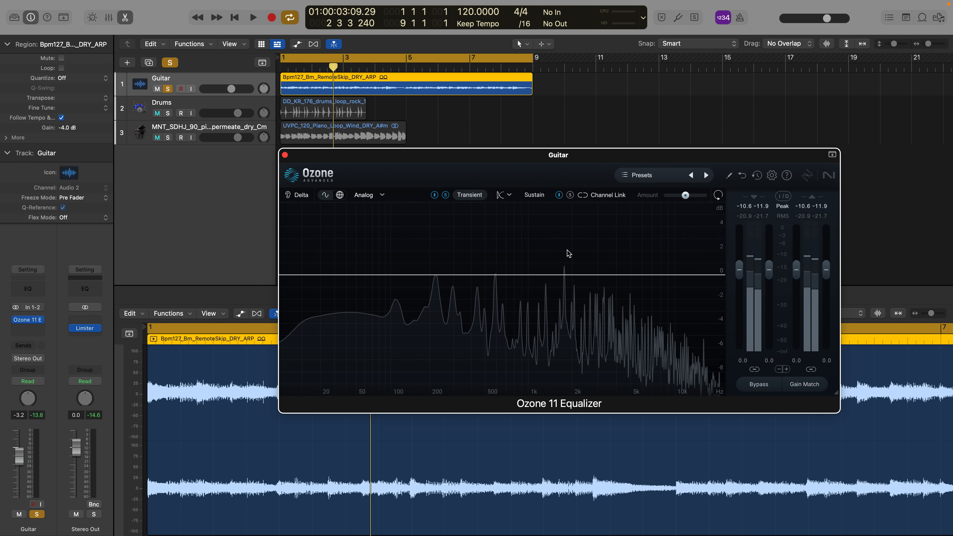
left_click(252, 17)
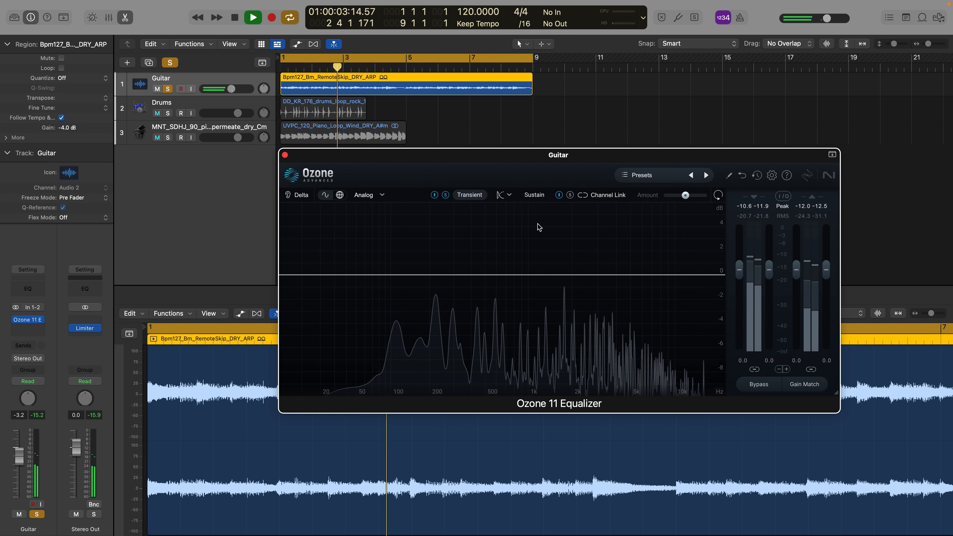
left_click(253, 17)
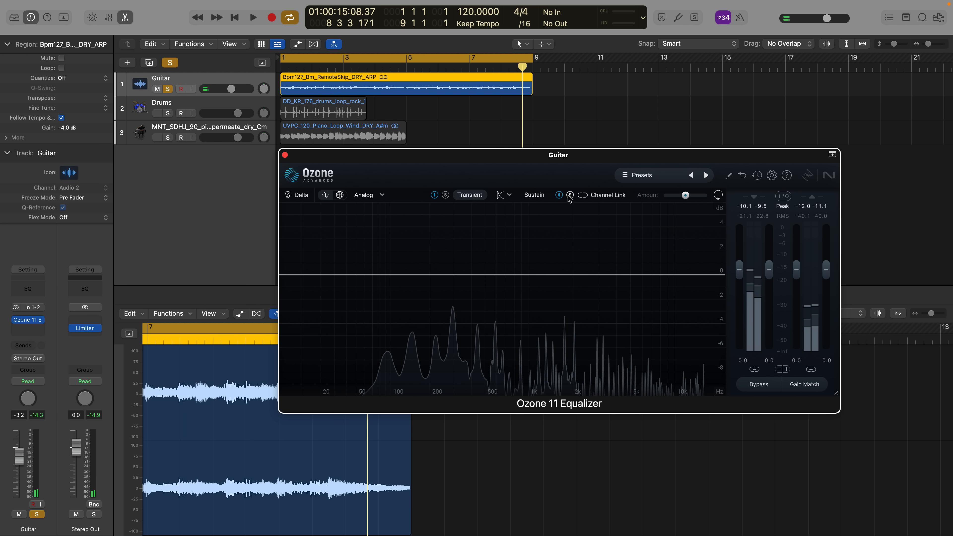
Solo the guitar's sustained part and toggle it on and off while the loop plays
left_click(252, 17)
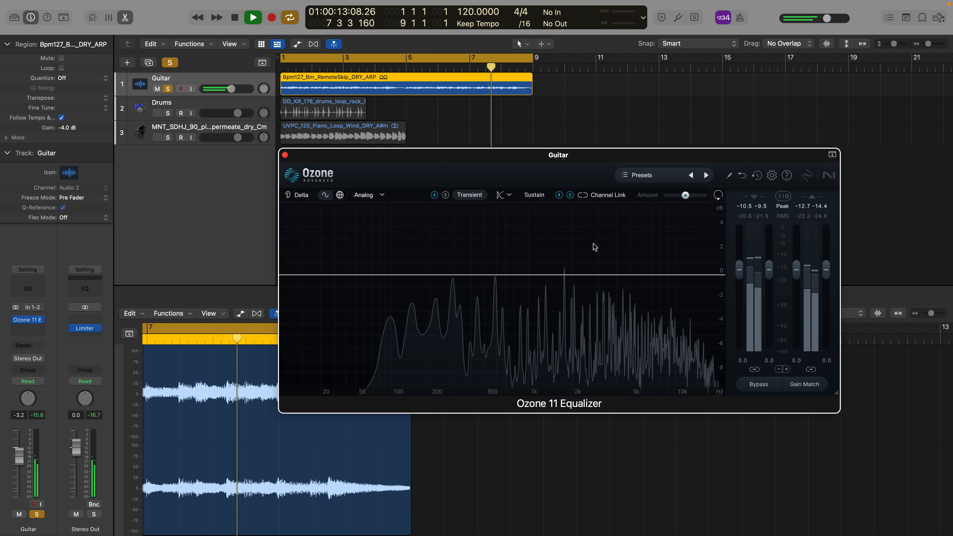
left_click(252, 16)
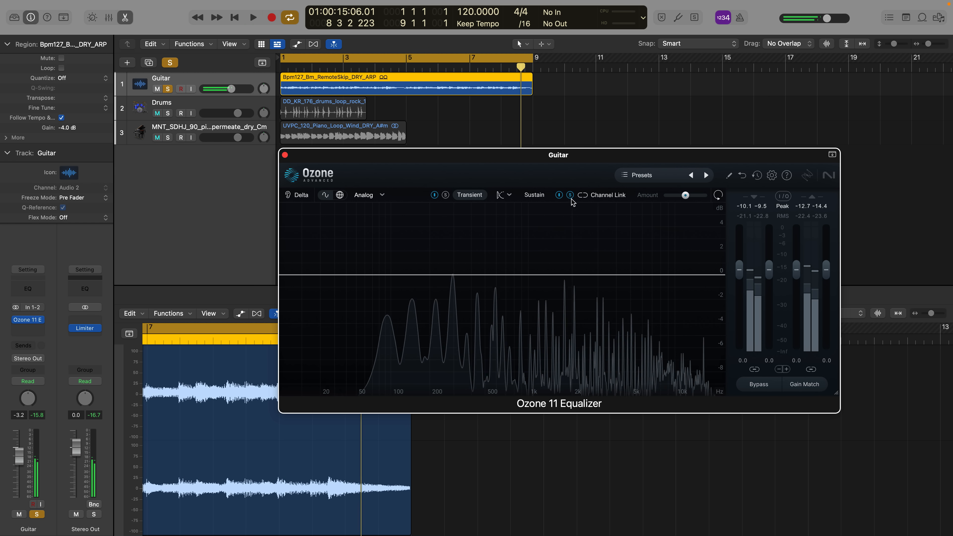
left_click(252, 17)
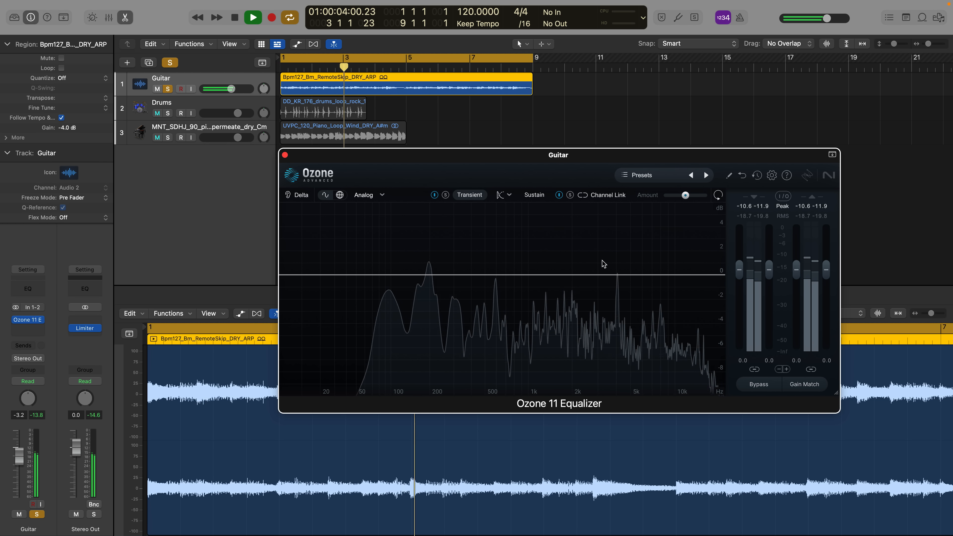
left_click(252, 17)
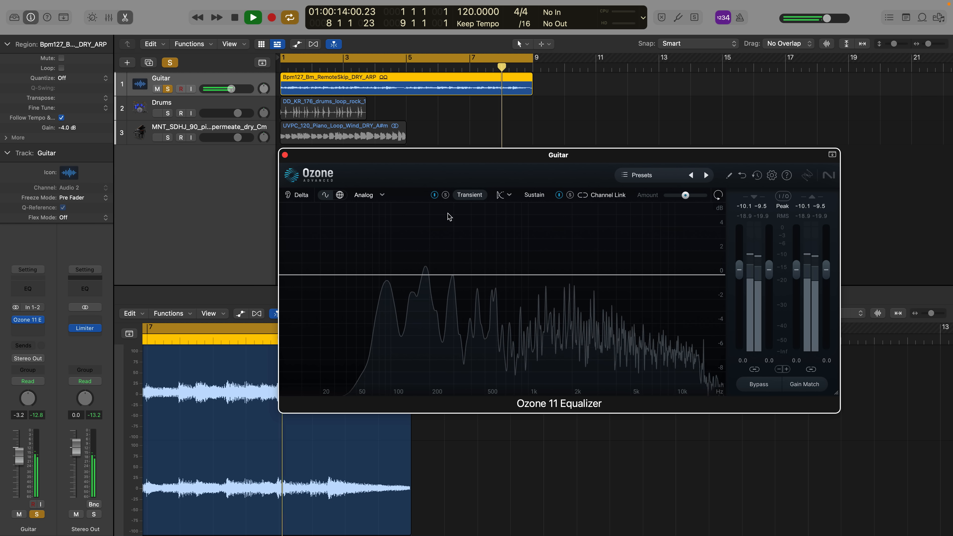
Select the Sustain channel for editing so the guitar's sustain spectrum is shown during playback
left_click(252, 17)
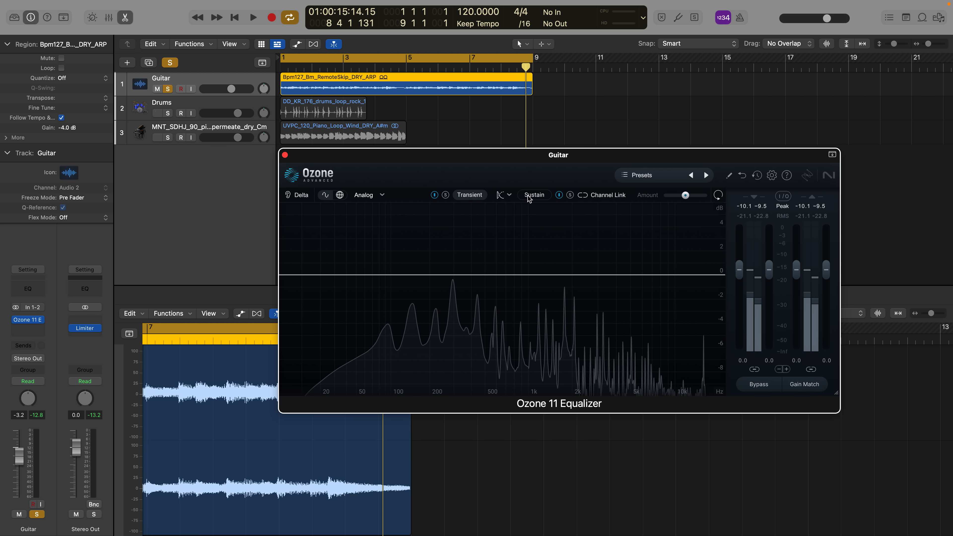
mouse_move(486, 276)
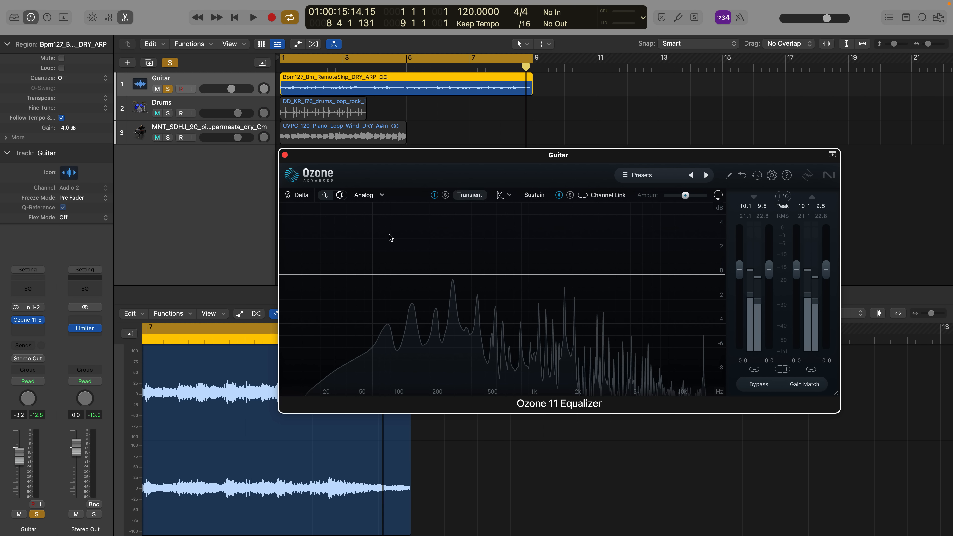
mouse_move(446, 201)
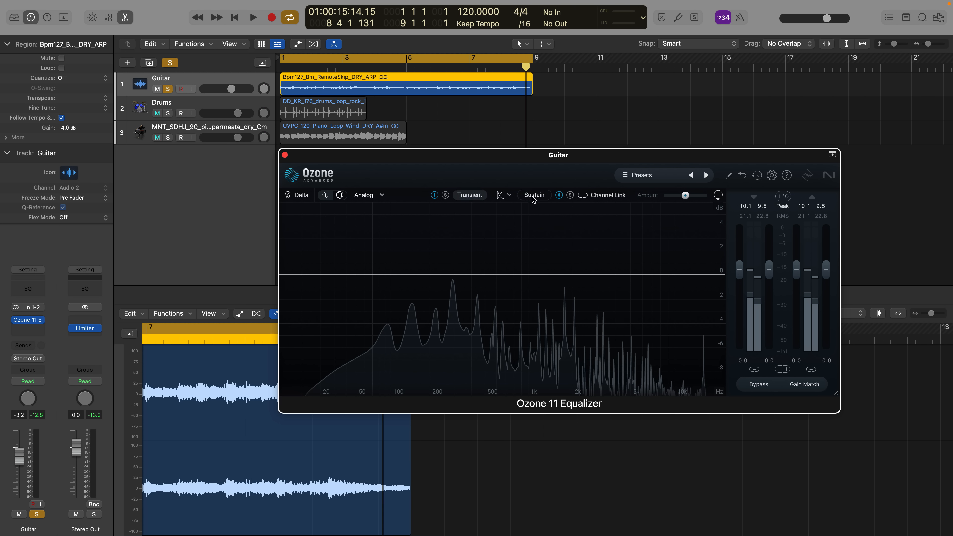
mouse_move(463, 364)
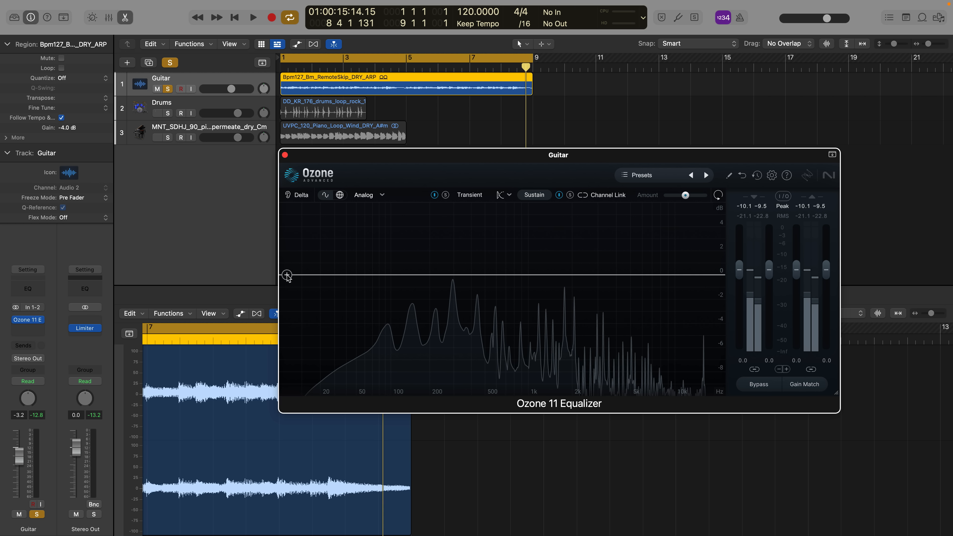
mouse_move(417, 297)
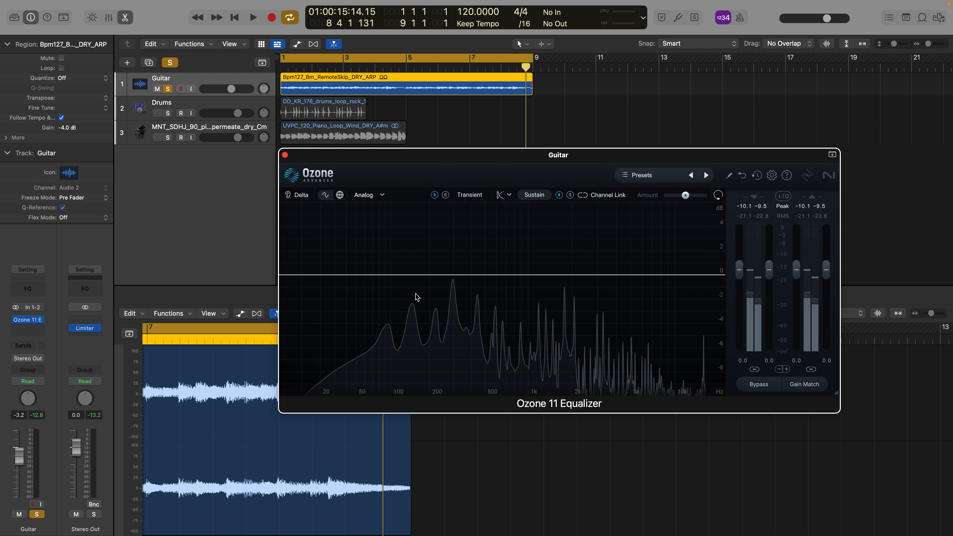
mouse_move(388, 331)
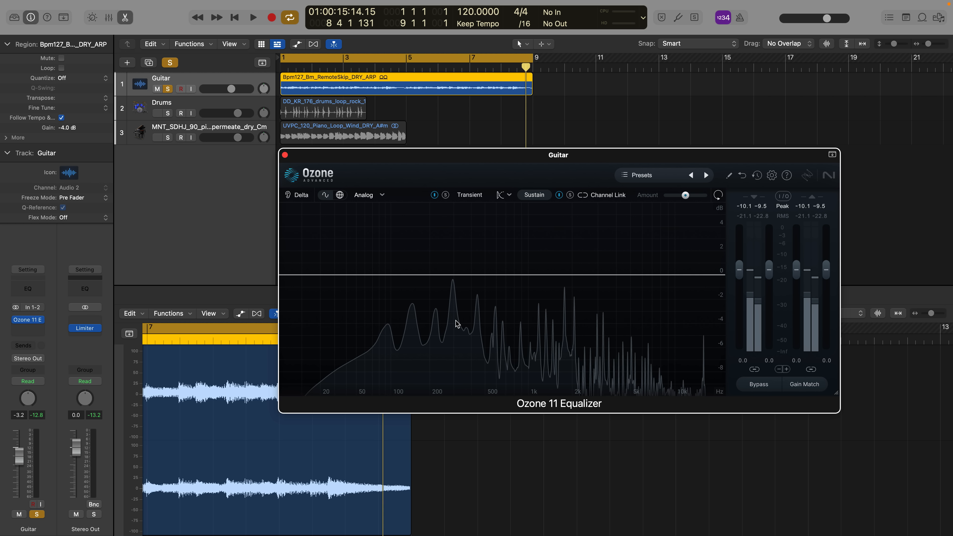
mouse_move(671, 278)
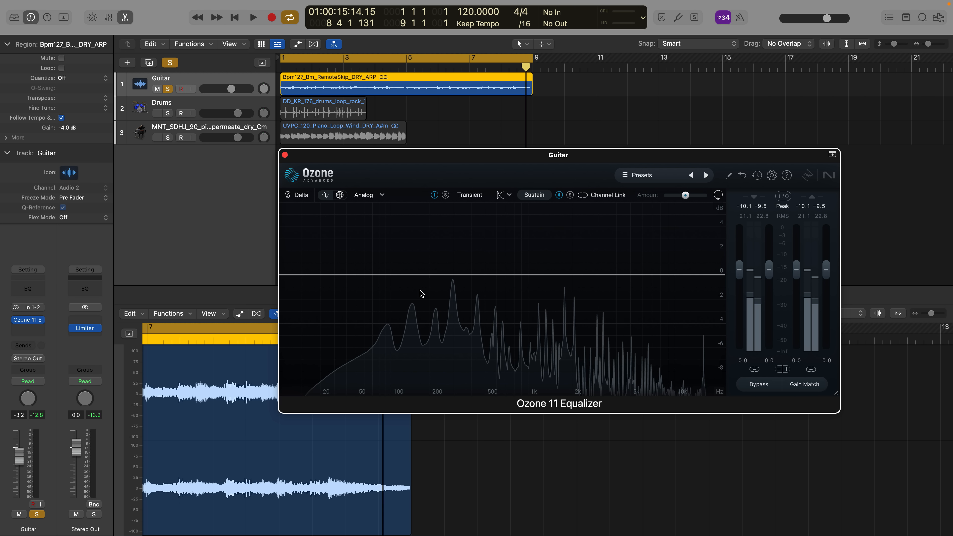
mouse_move(400, 321)
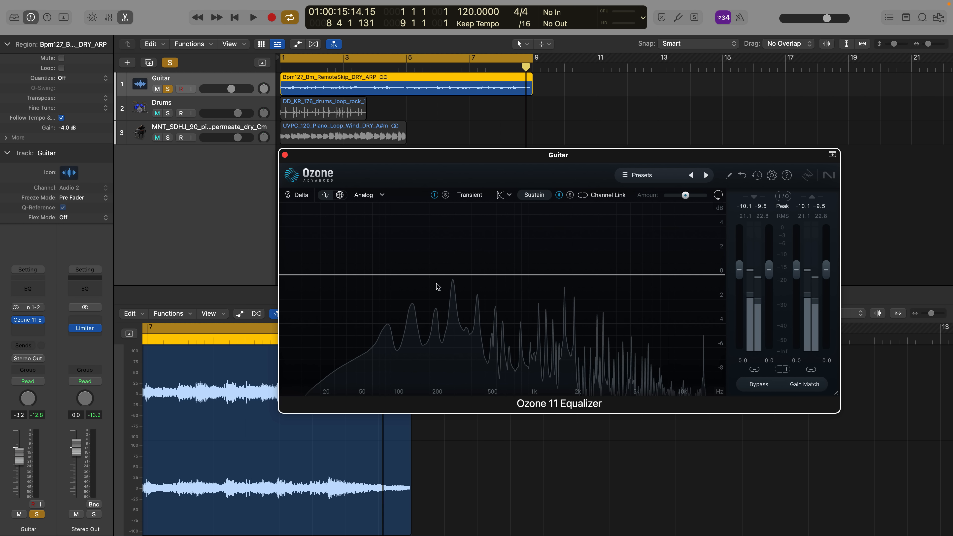
mouse_move(610, 278)
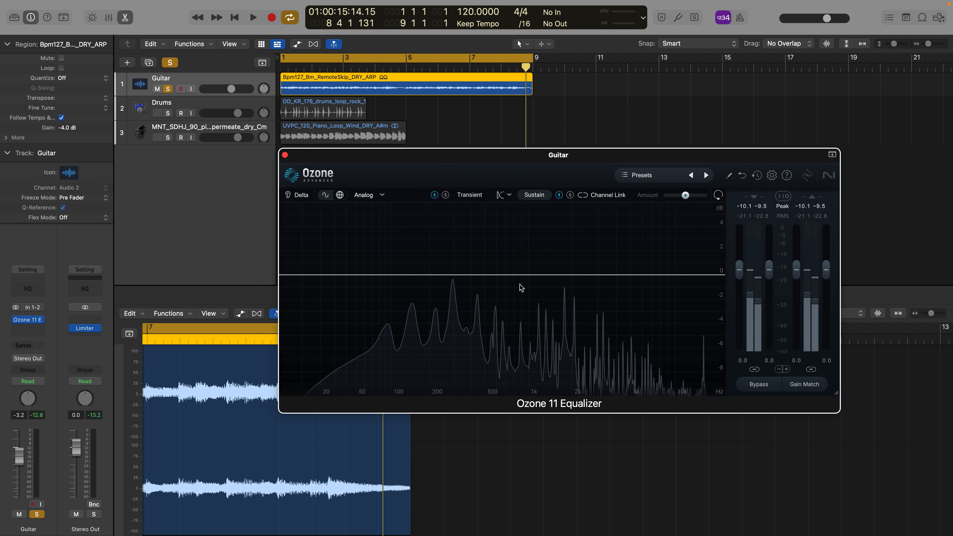
left_click(252, 17)
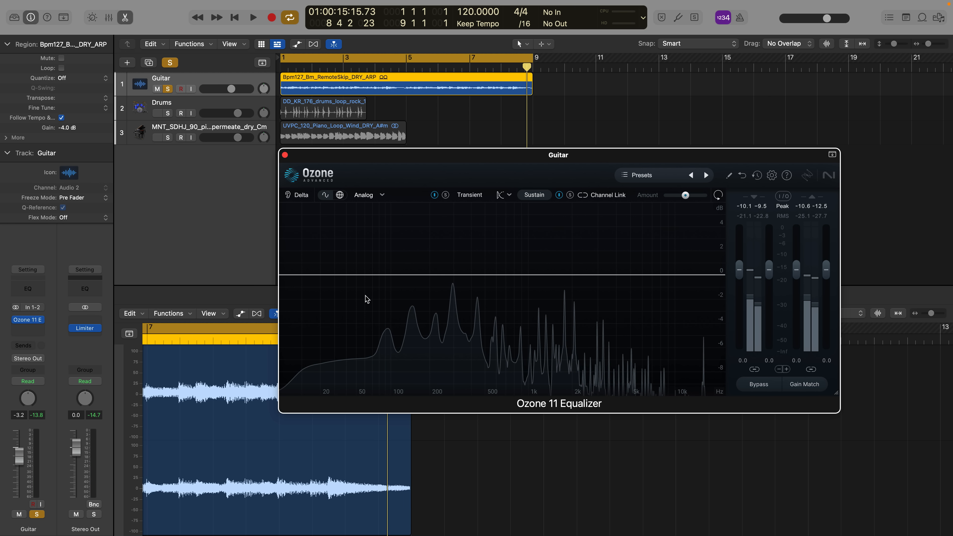
left_click(252, 17)
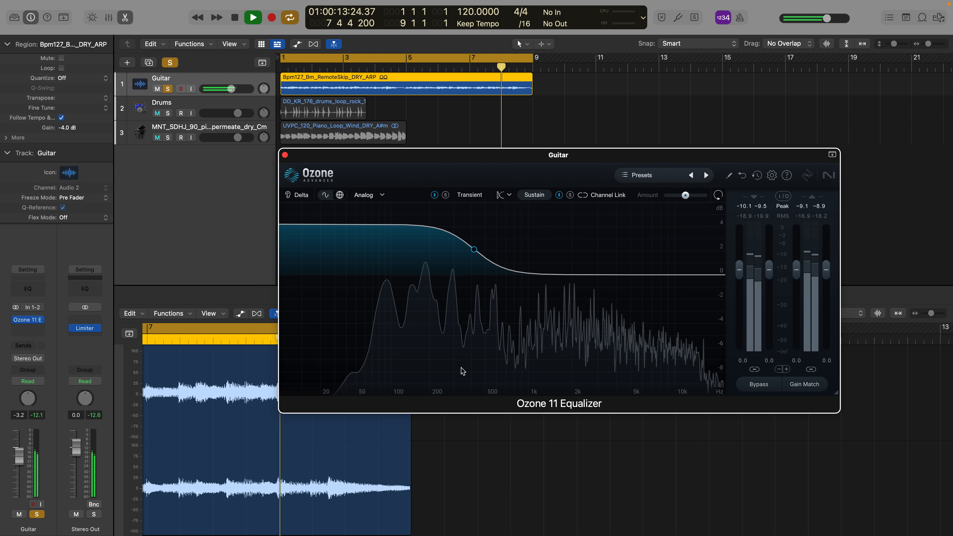
left_click(253, 17)
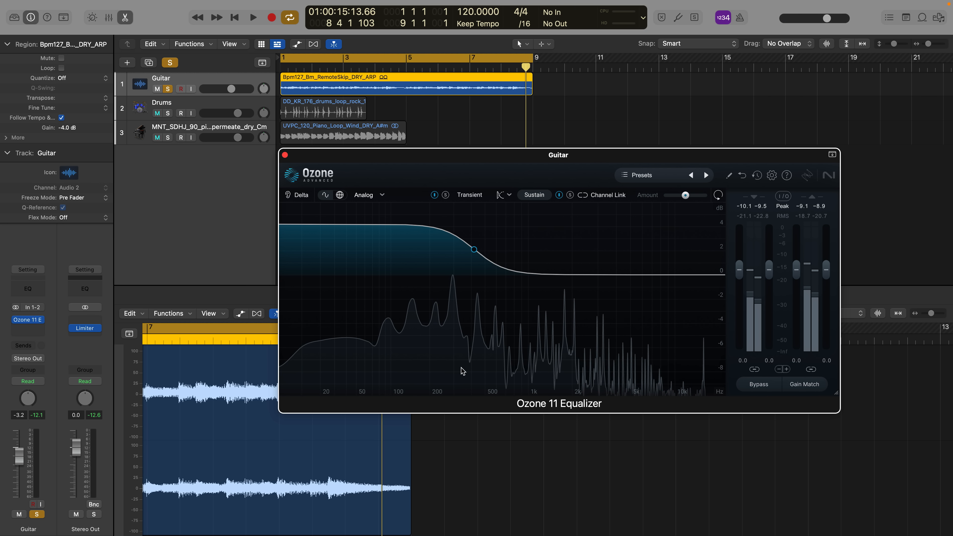
mouse_move(395, 331)
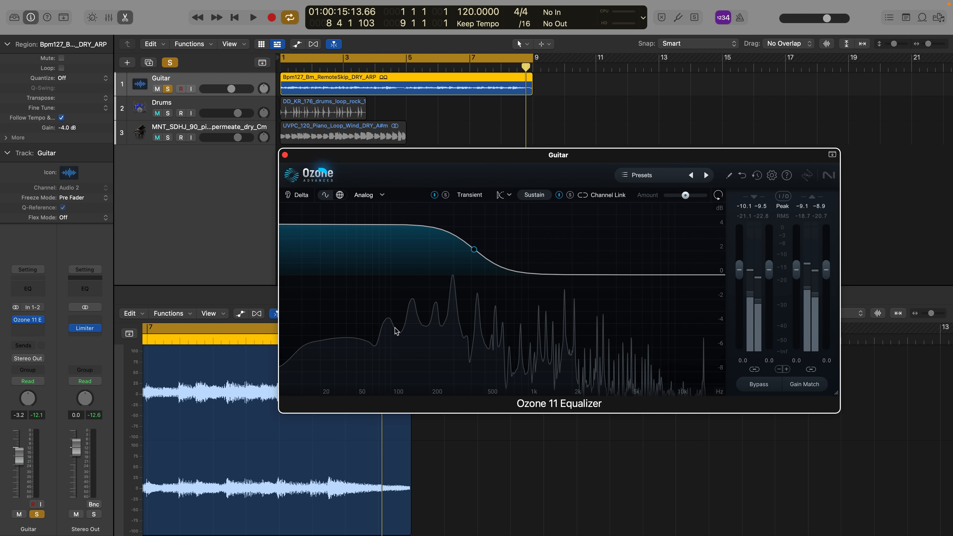
left_click(298, 194)
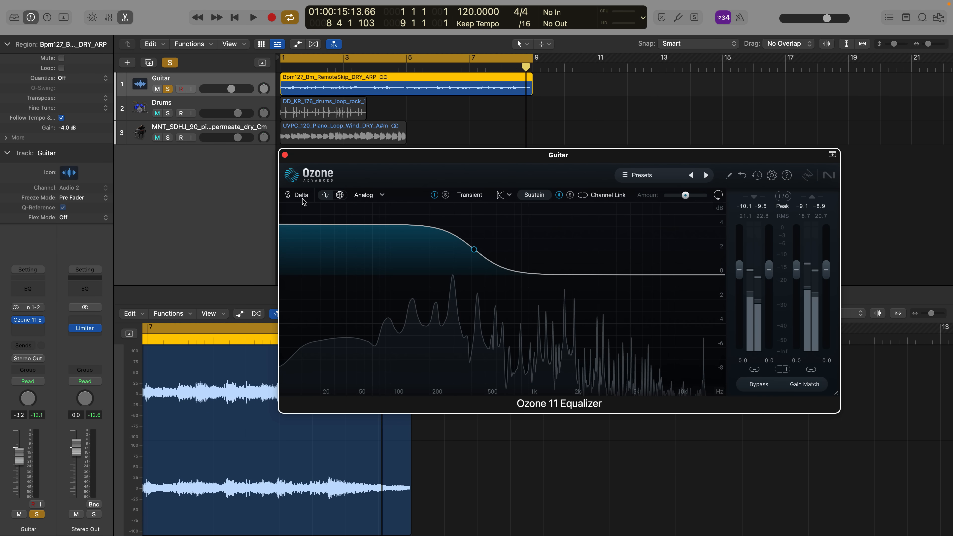
mouse_move(360, 257)
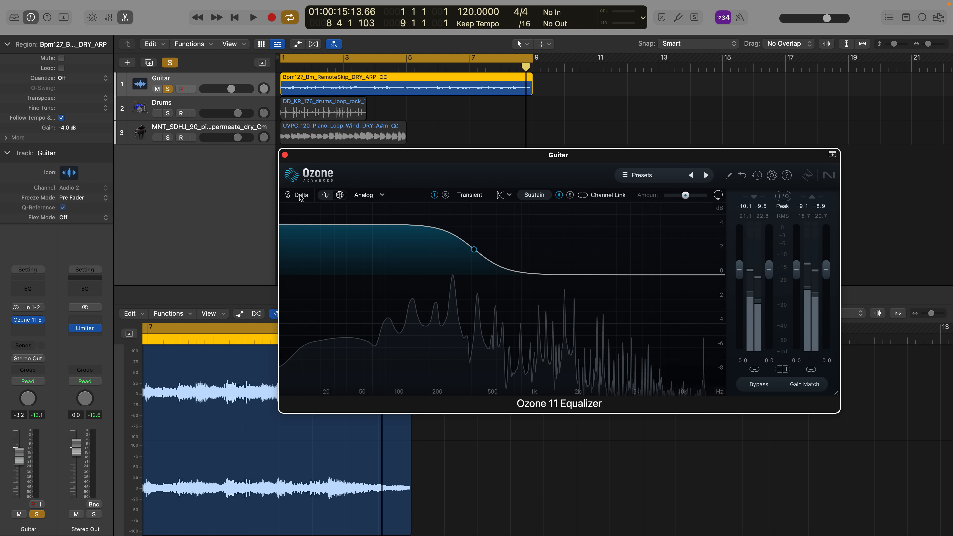
left_click(252, 17)
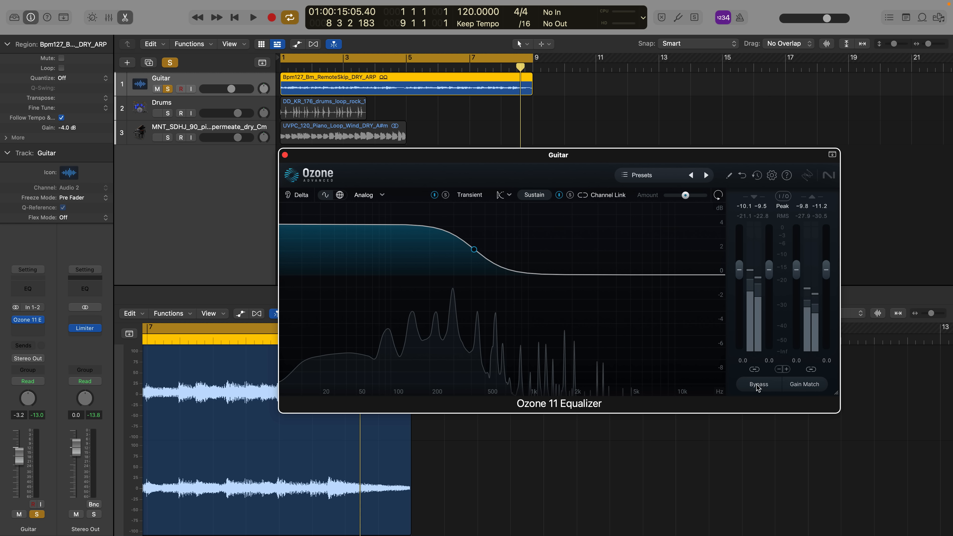
Bypass the EQ and bring it back during playback to hear the dry versus processed guitar
left_click(758, 384)
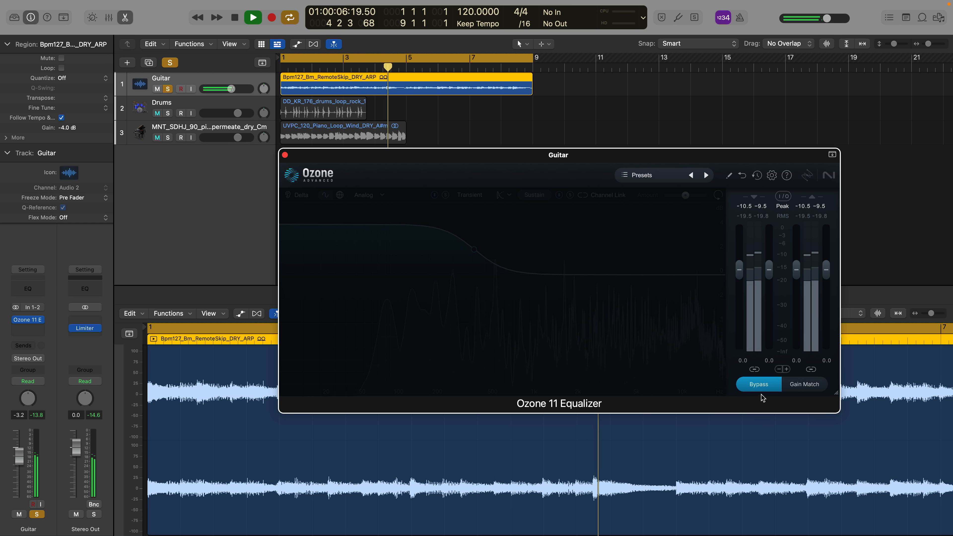
left_click(758, 383)
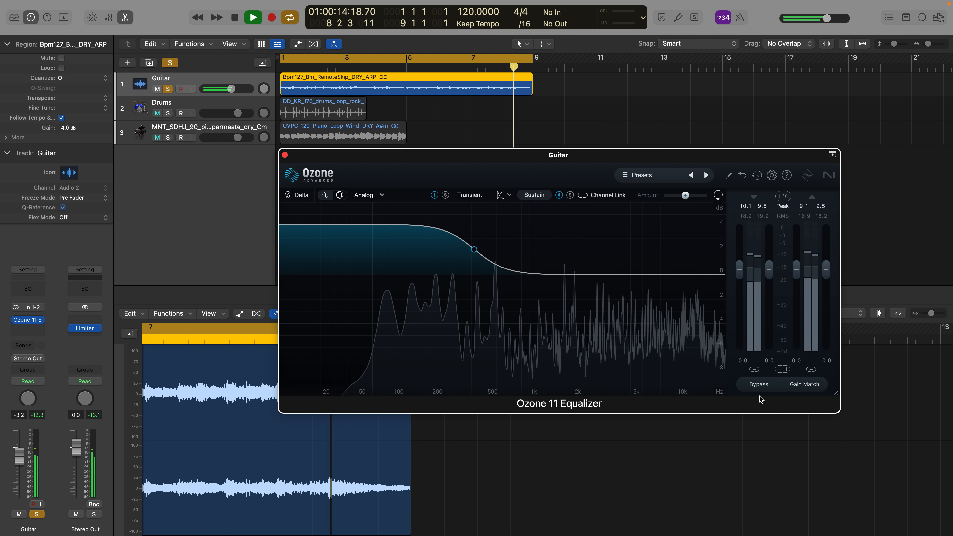
left_click(252, 17)
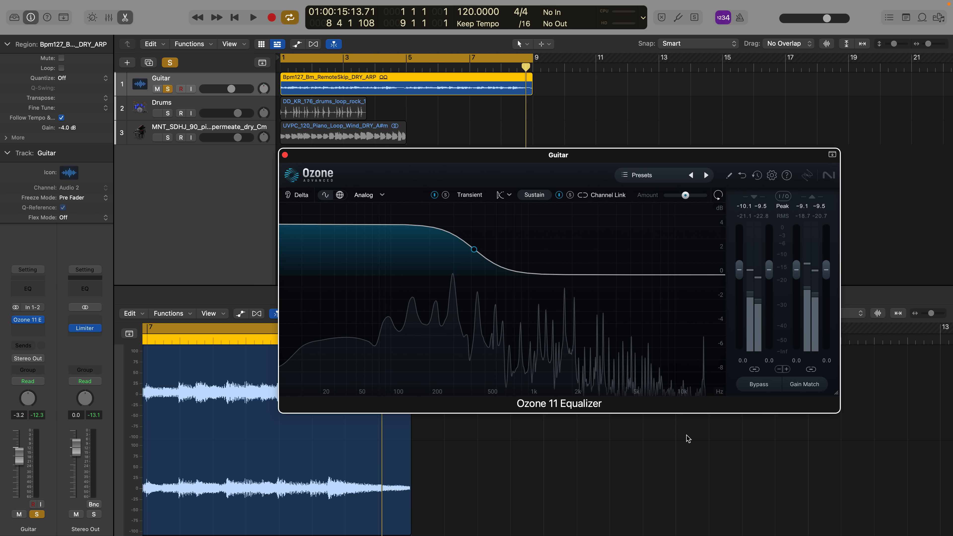
mouse_move(298, 330)
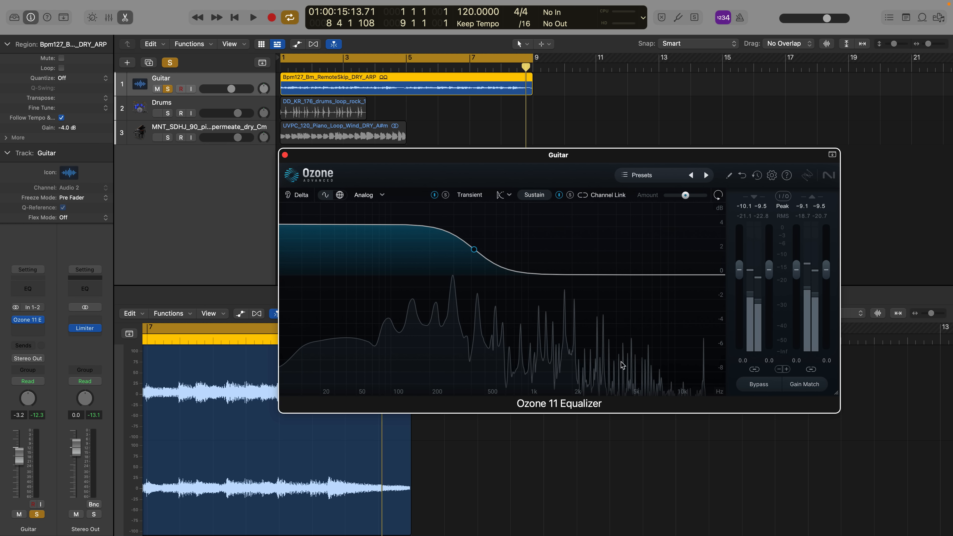
Enable Gain Match for level-matched comparison and drag the Amount slider down to 0% while playing
left_click(804, 383)
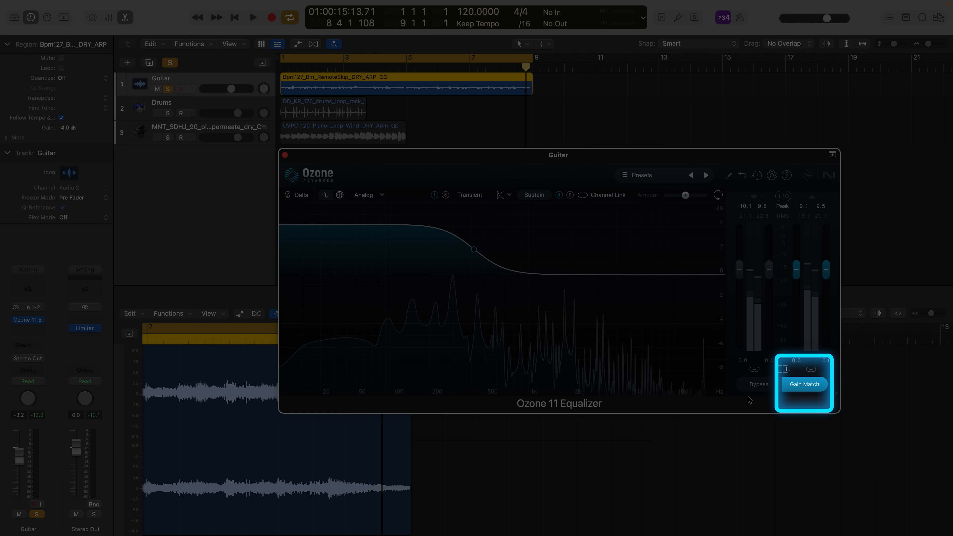
left_click(803, 384)
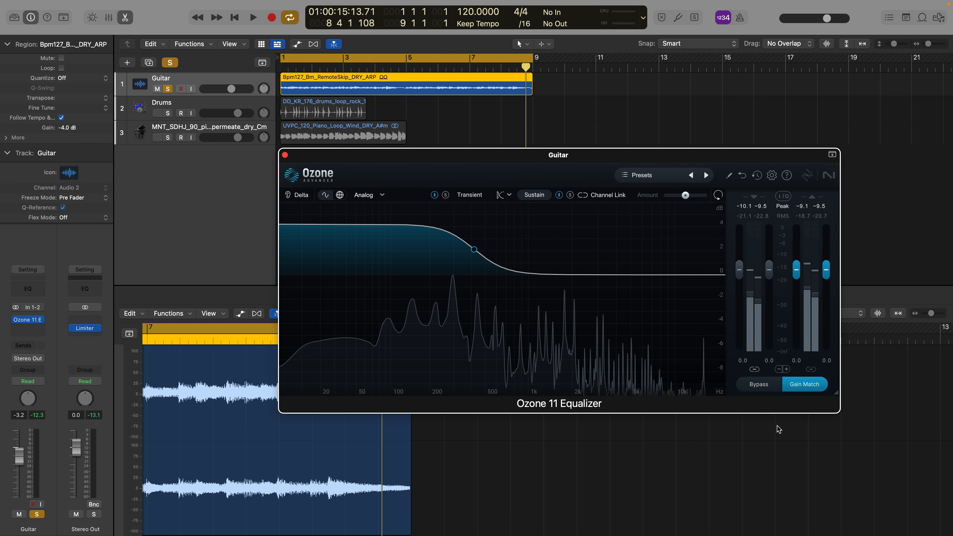
left_click(252, 16)
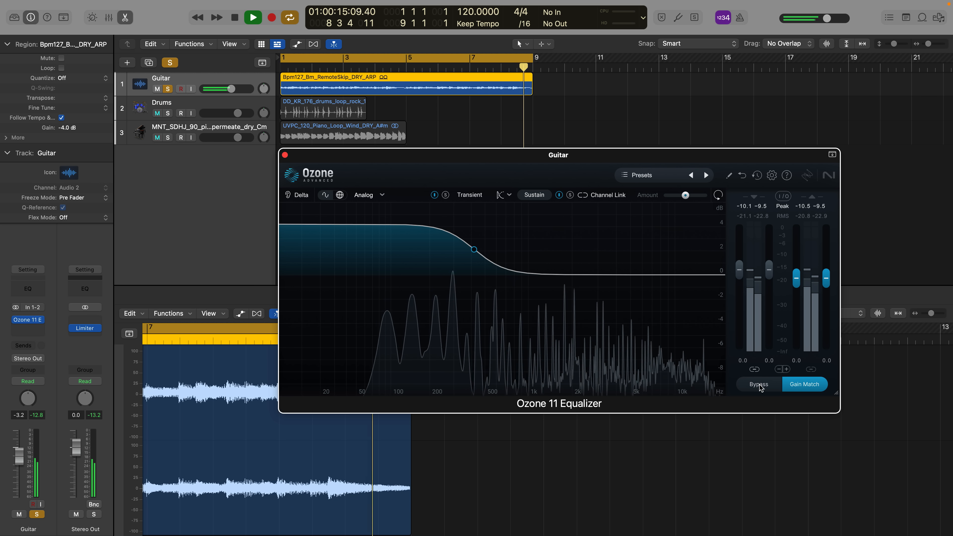
left_click(252, 17)
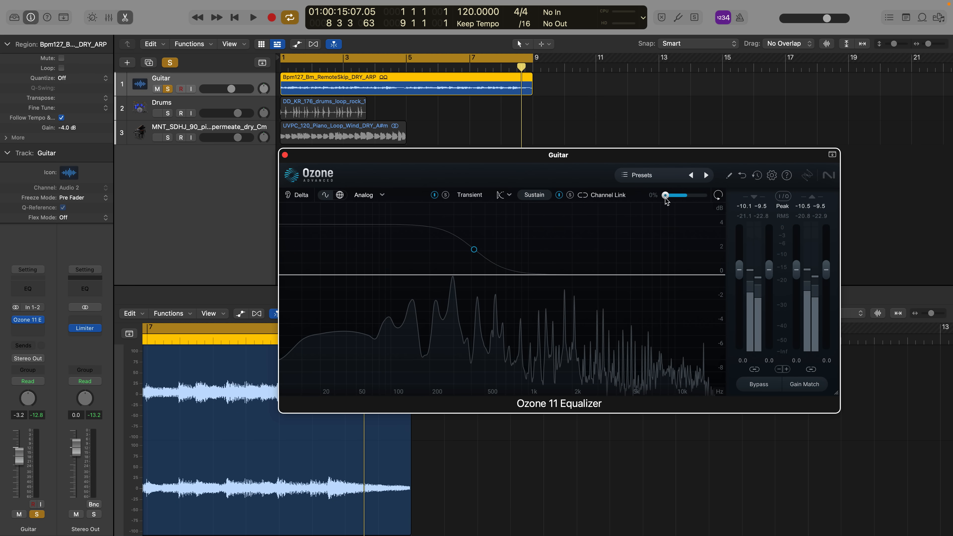
Raise the EQ Amount to 154% and toggle Bypass repeatedly during playback to compare with the dry guitar
left_click(804, 384)
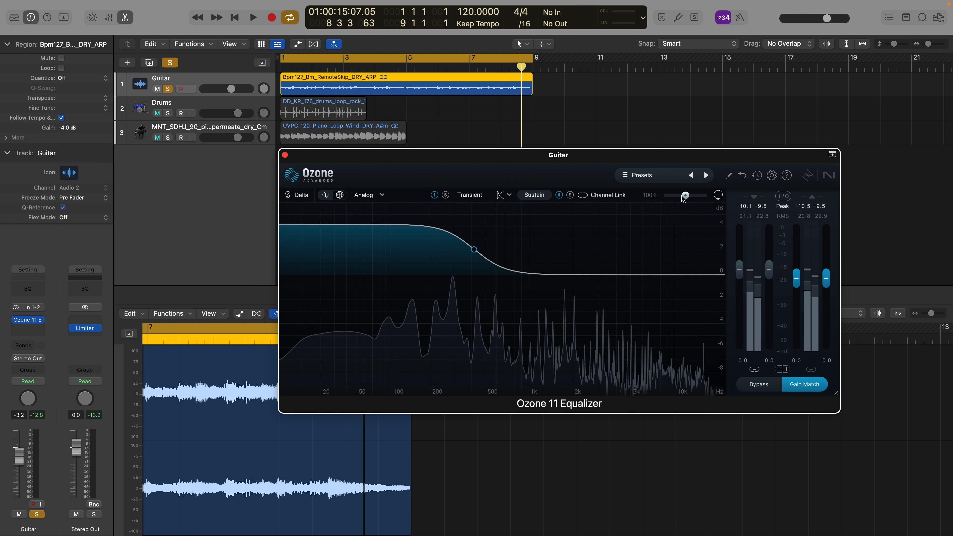
left_click(253, 17)
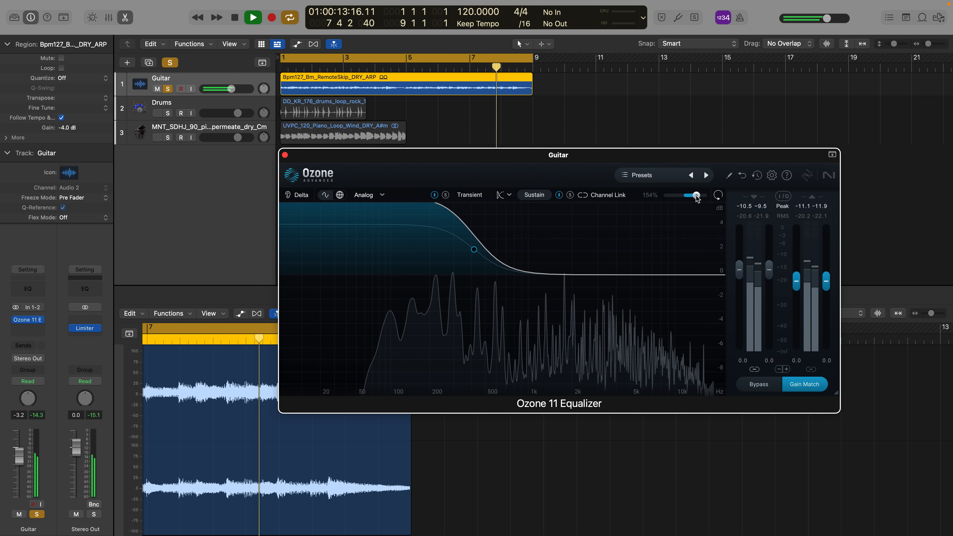
left_click(758, 384)
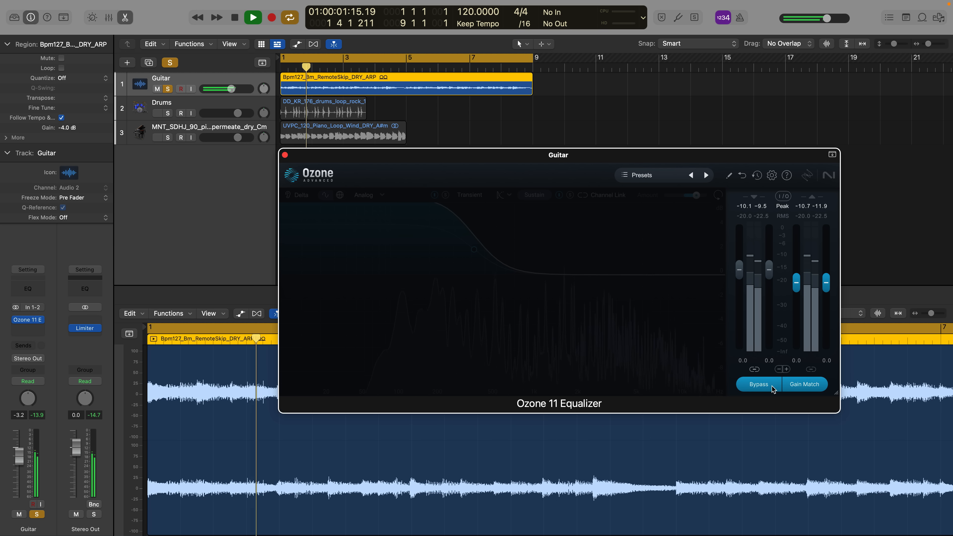
left_click(757, 384)
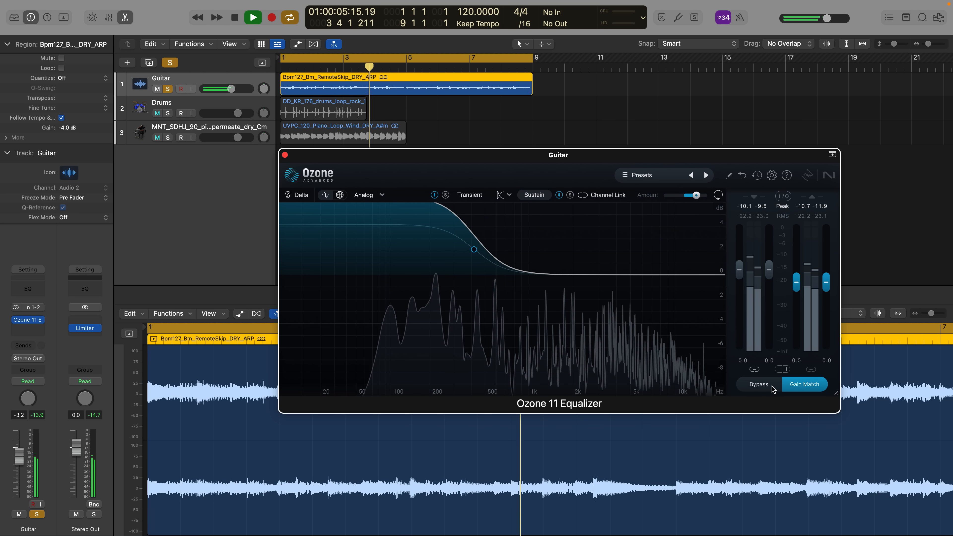
left_click(757, 384)
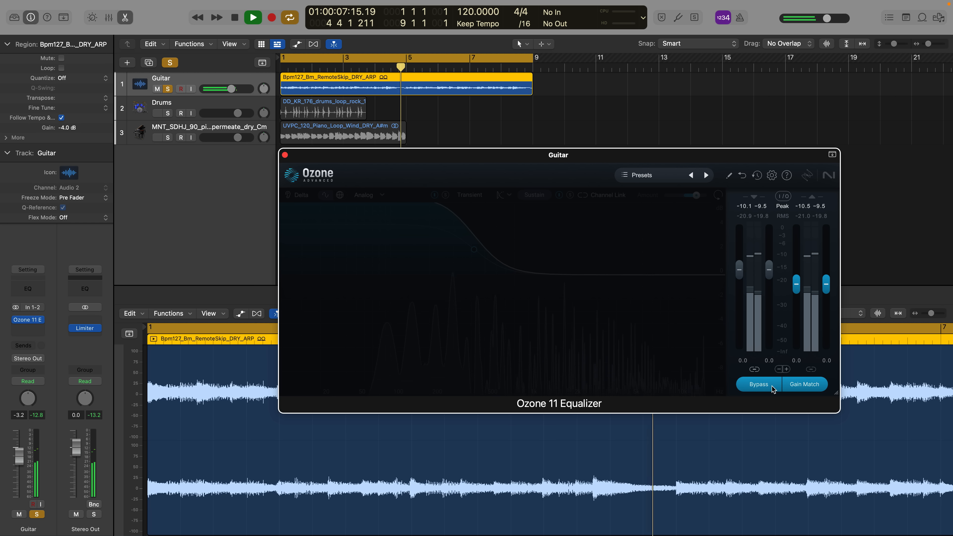
left_click(253, 17)
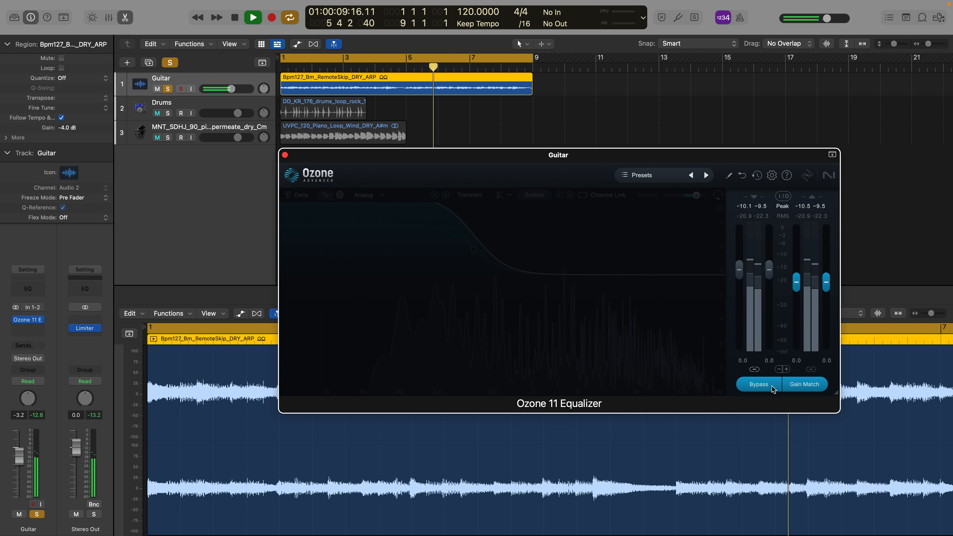
left_click(758, 384)
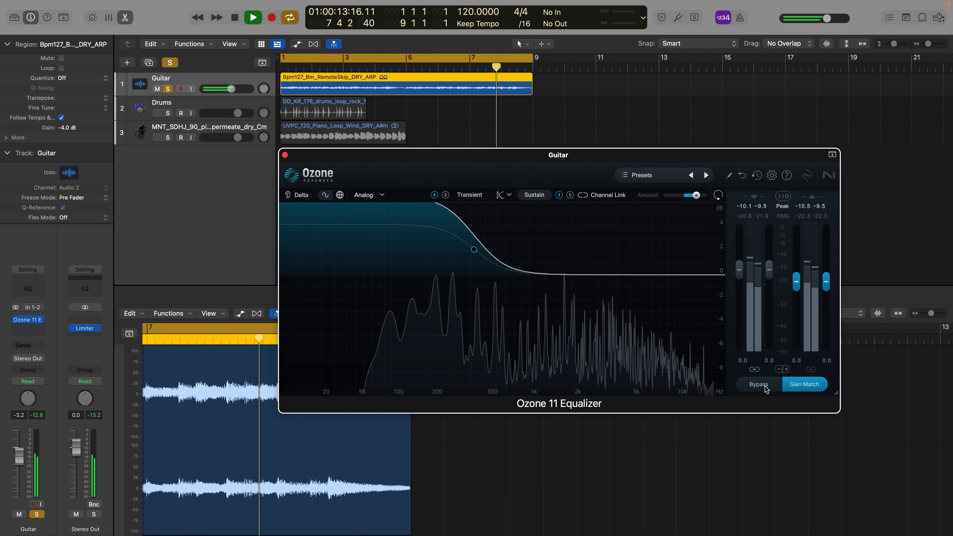
left_click(252, 17)
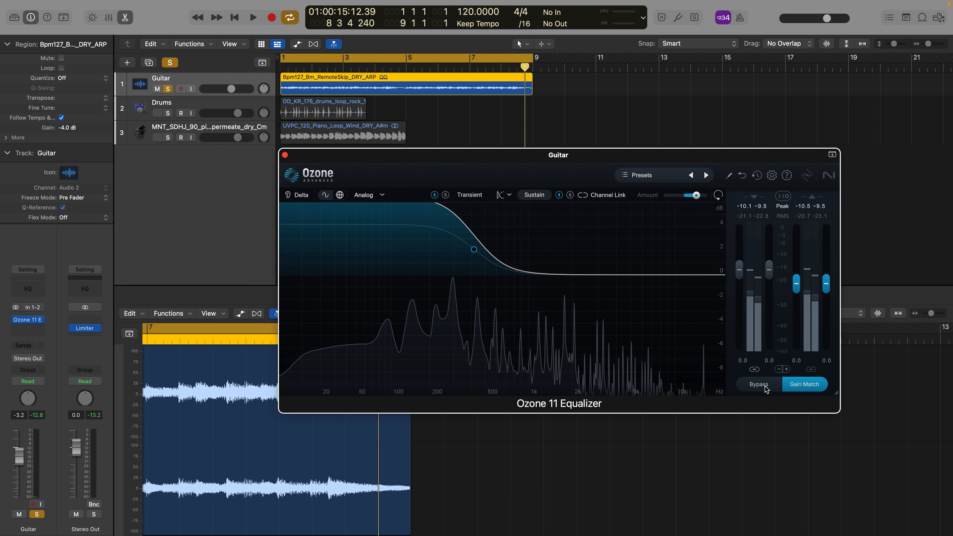
Open the Ozone 11 Equalizer on the Drums track with a flat curve
left_click(156, 114)
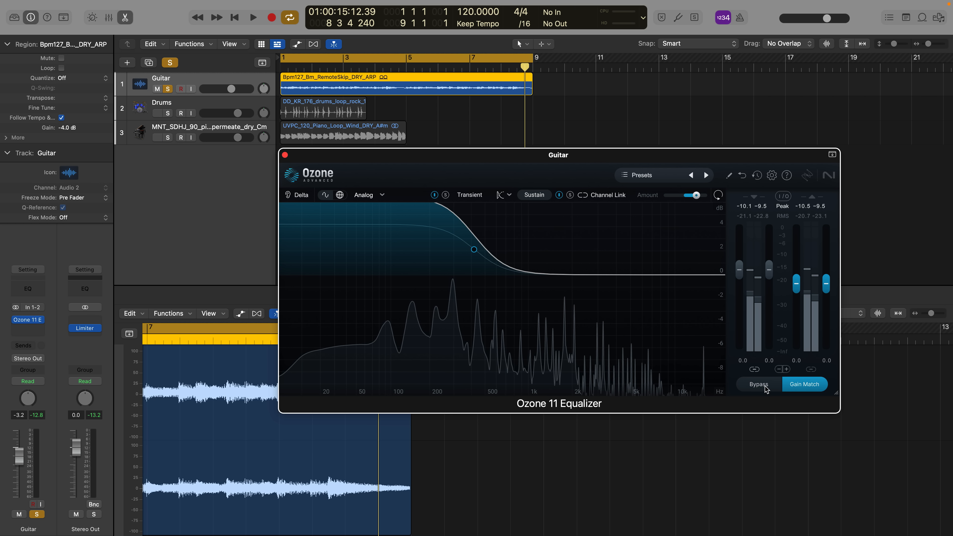
left_click(157, 113)
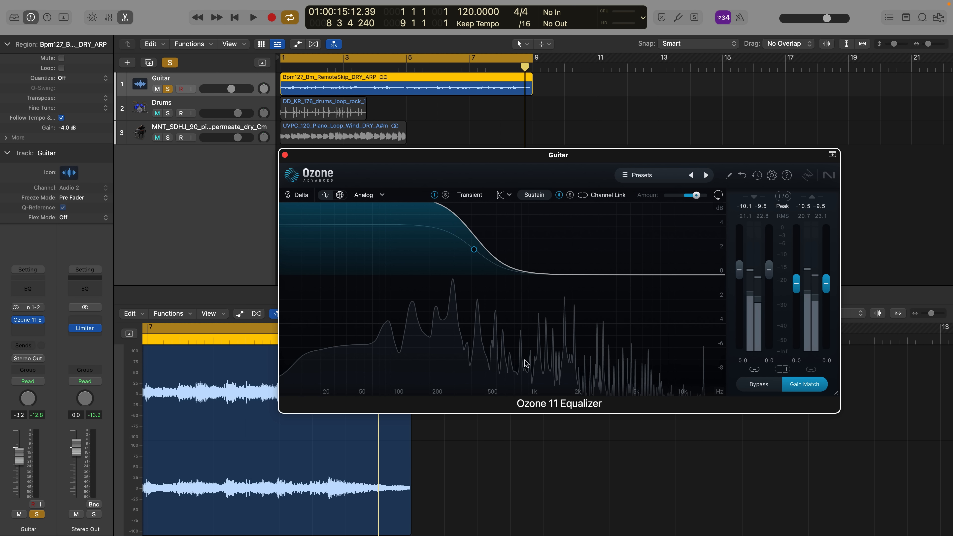
left_click(157, 113)
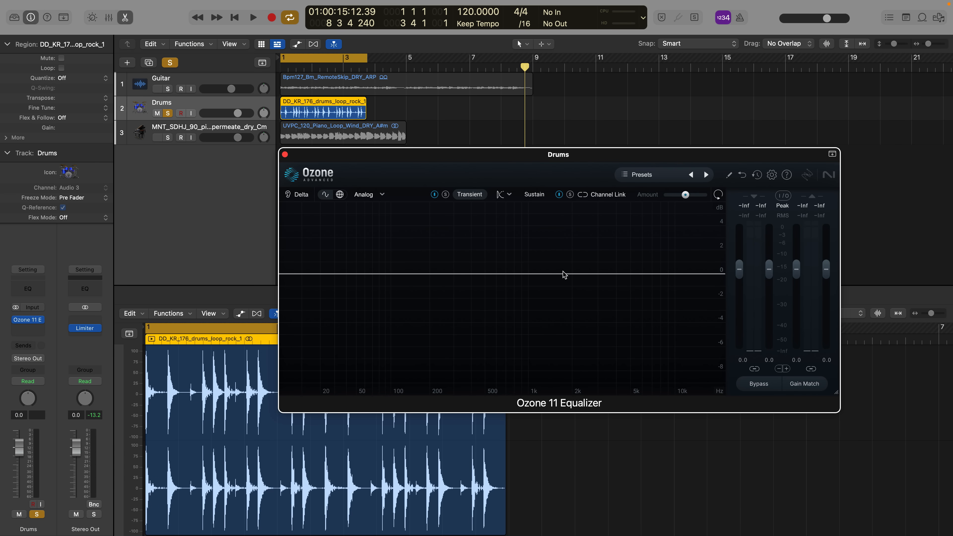
mouse_move(480, 274)
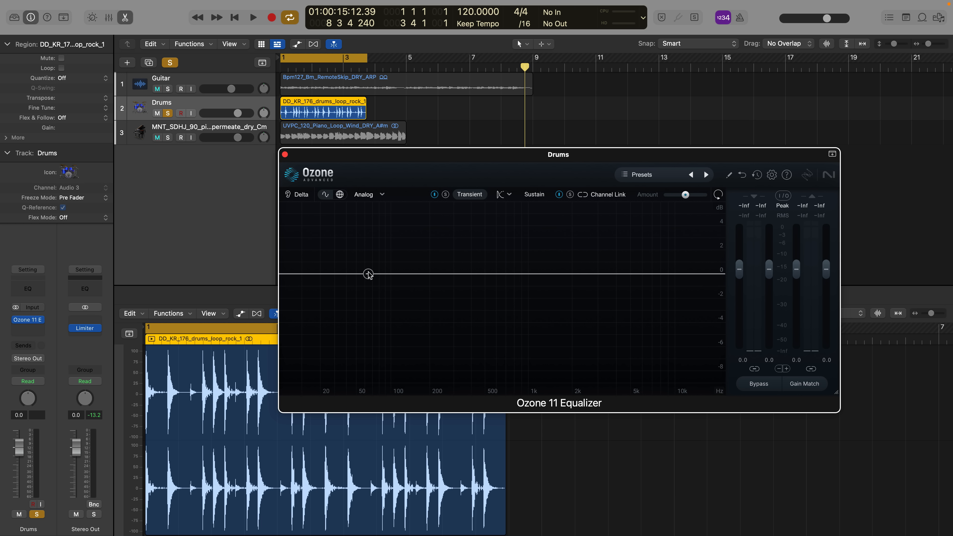
Add bands to the drums EQ and lift the top end with a high boost near 10 kHz while the loop plays
left_click(366, 274)
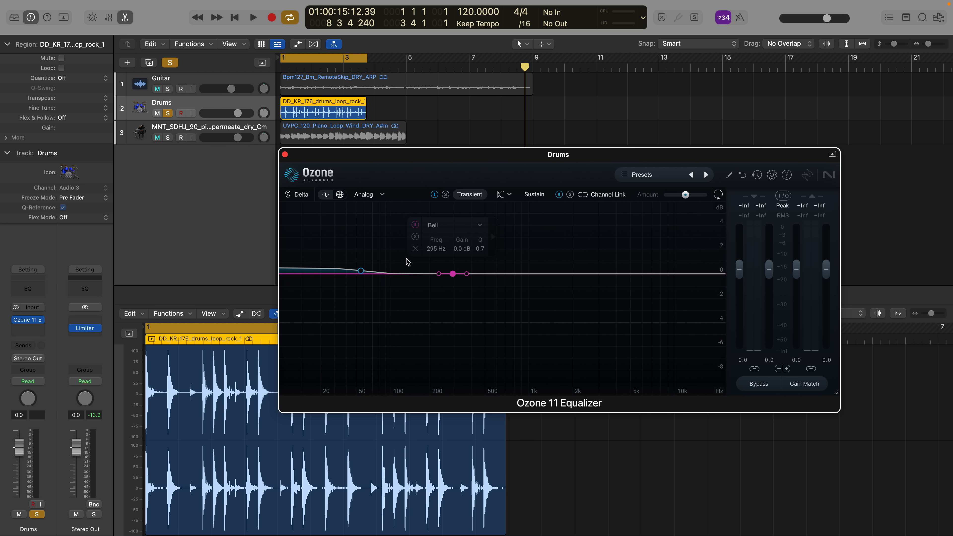
left_click(361, 271)
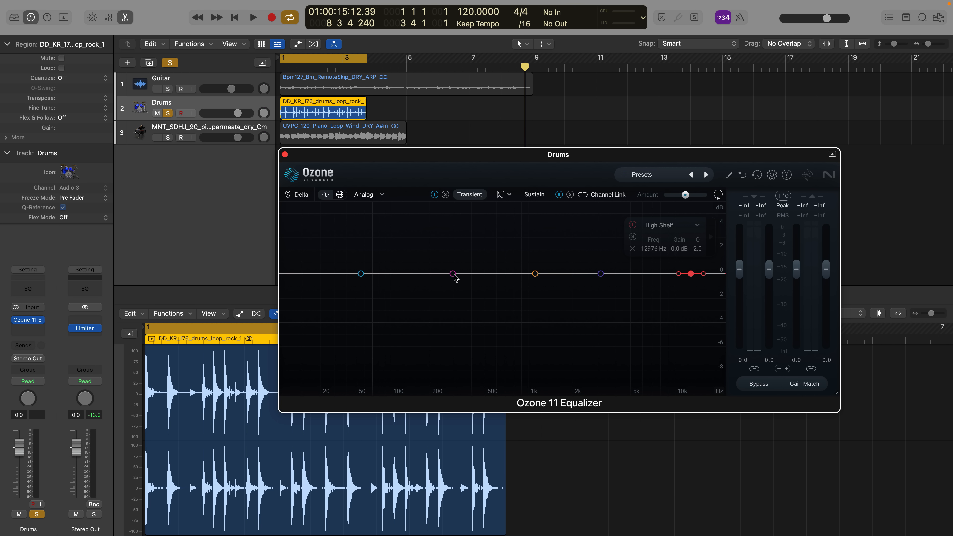
left_click(252, 17)
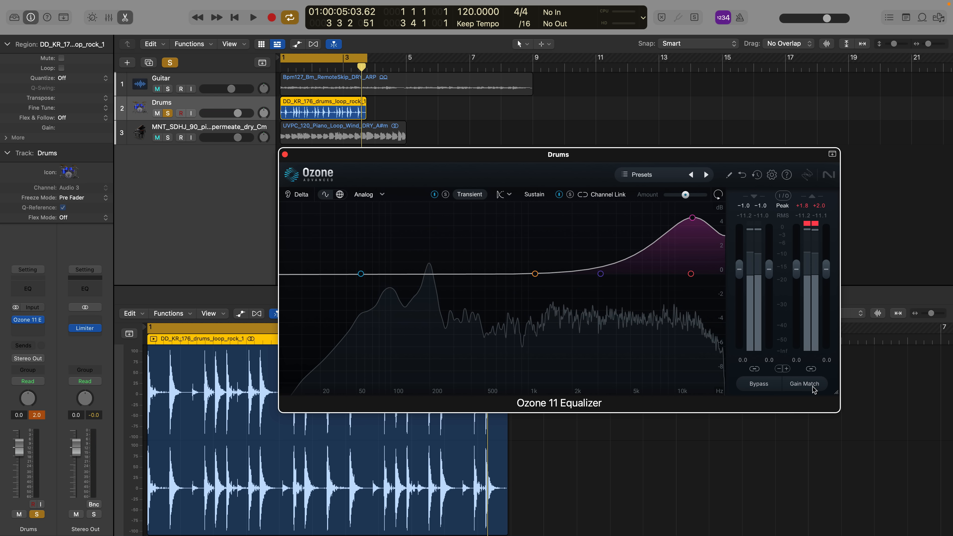
left_click(758, 383)
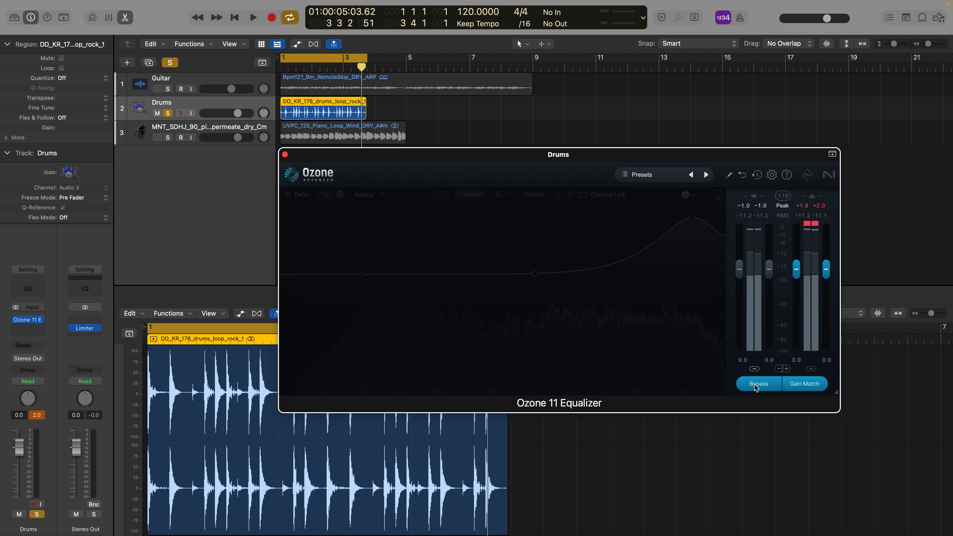
left_click(252, 17)
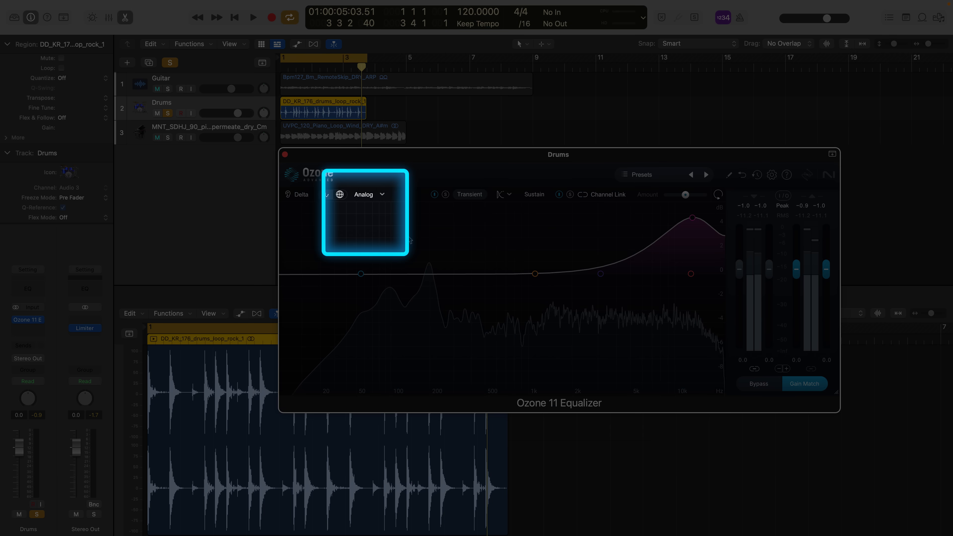
Toggle the drum Equalizer between Analog and Digital filter modes, leaving it on Digital
left_click(367, 194)
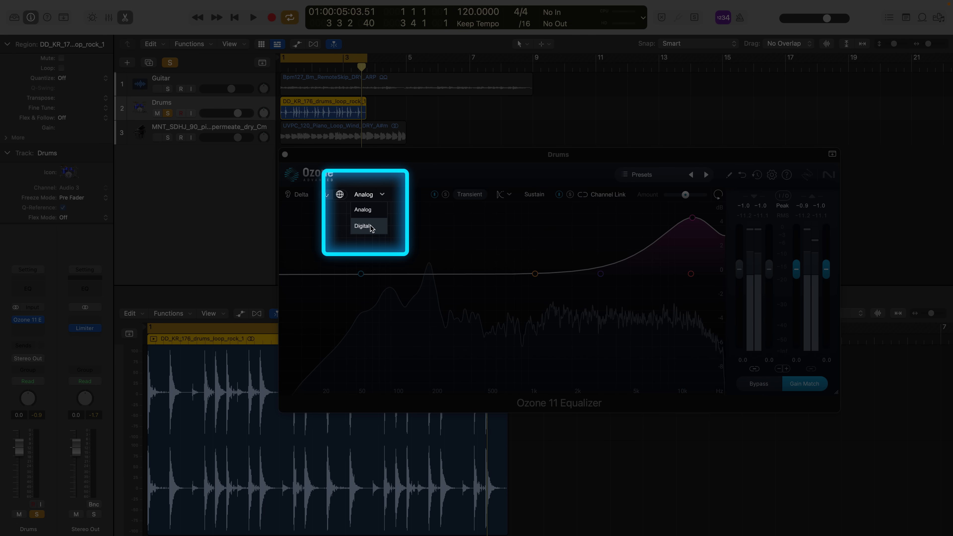
mouse_move(363, 210)
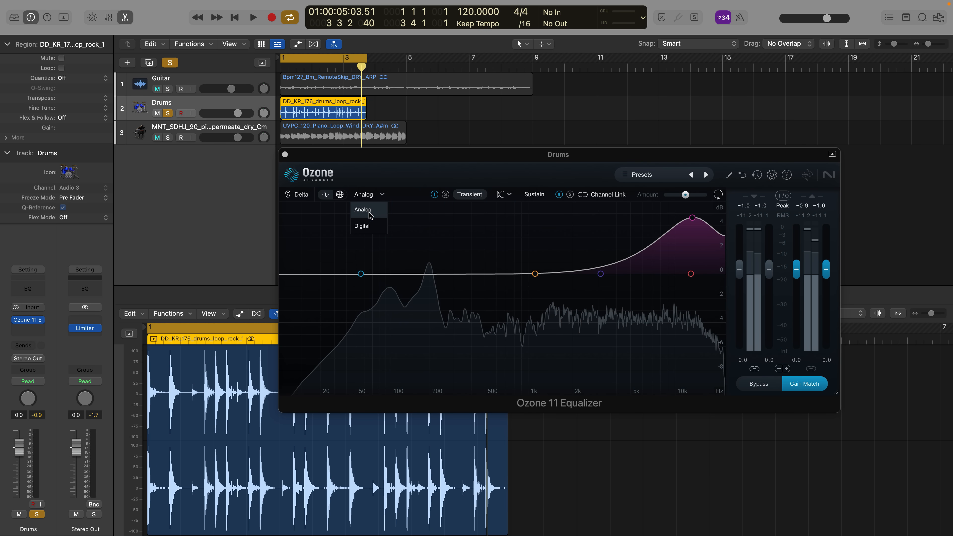
mouse_move(368, 226)
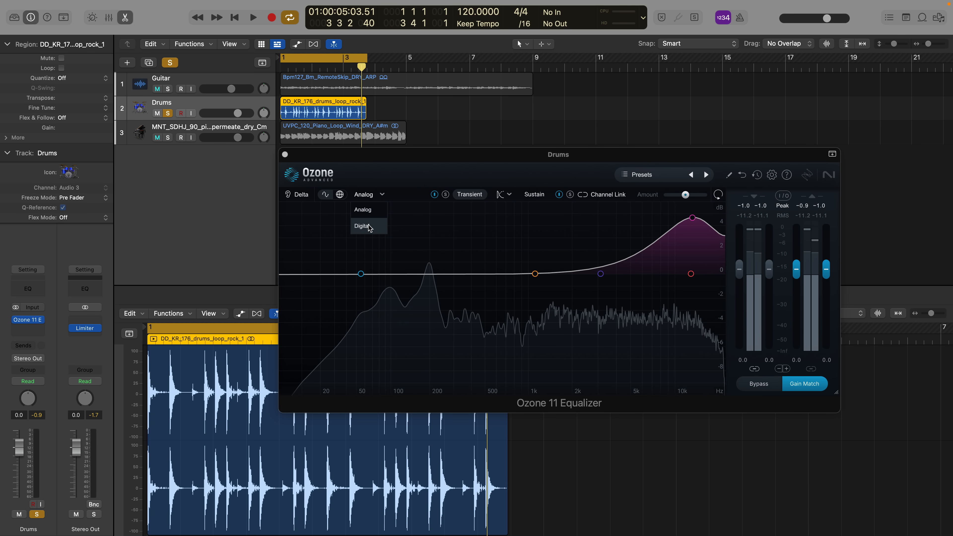
left_click(363, 227)
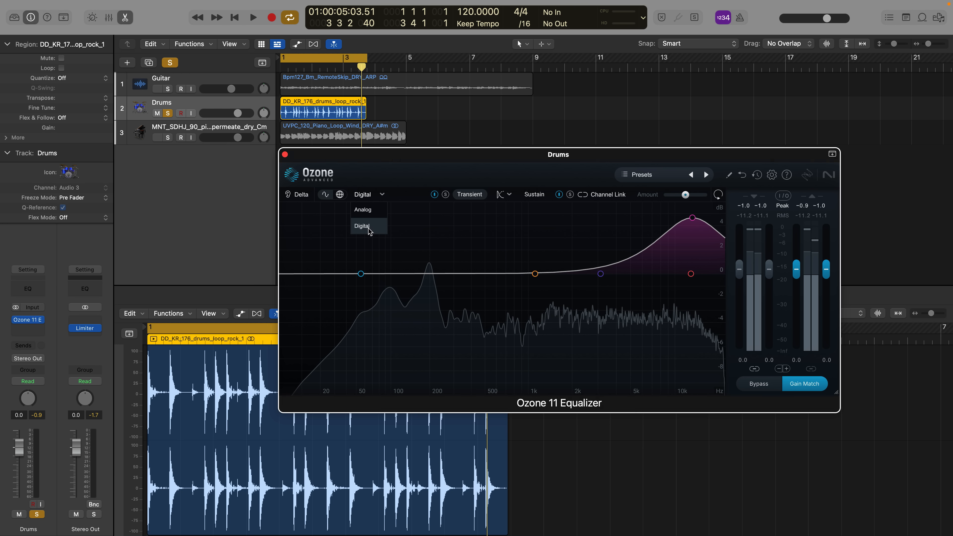
left_click(363, 226)
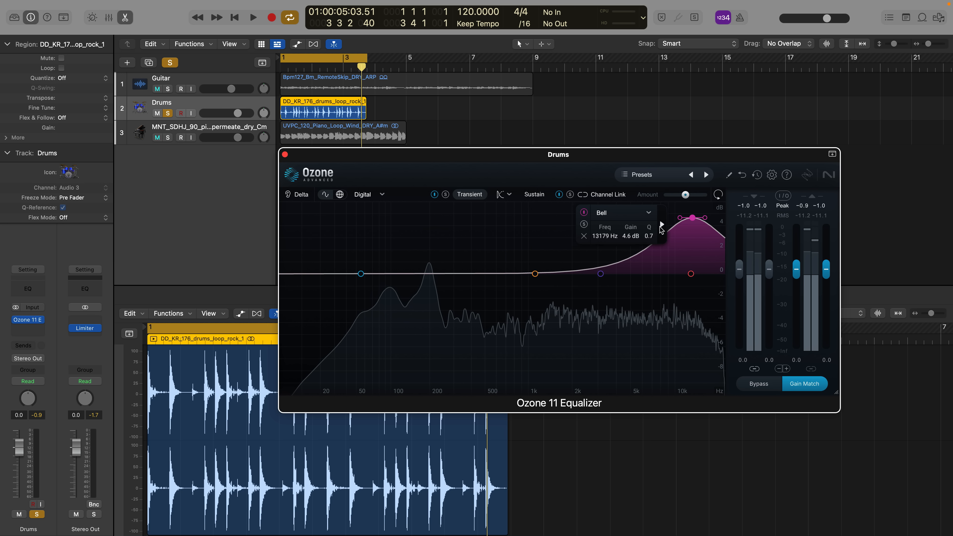
left_click(363, 194)
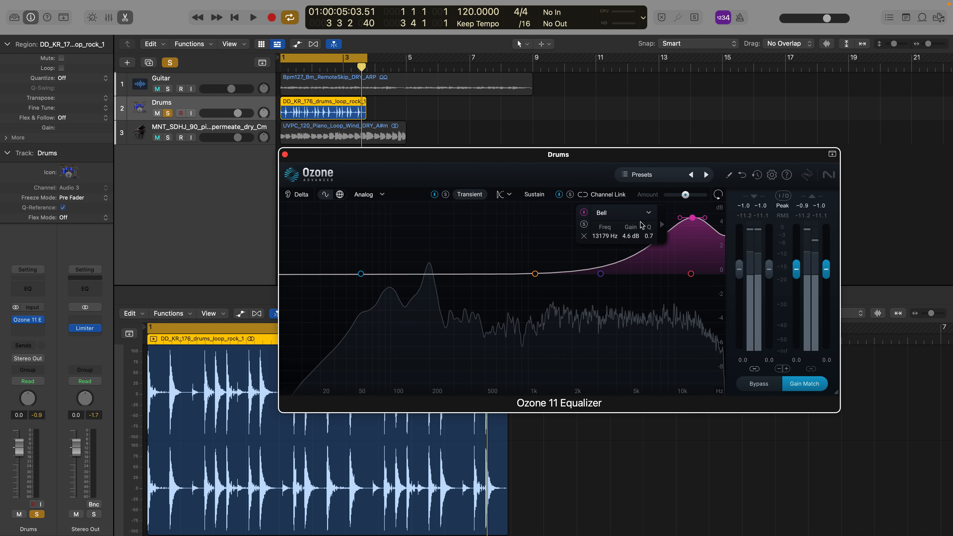
left_click(366, 195)
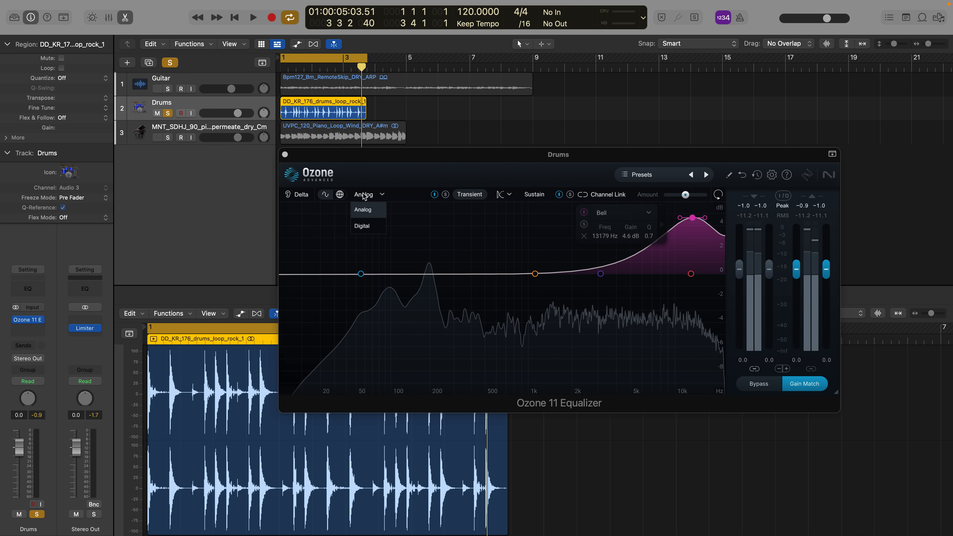
left_click(361, 225)
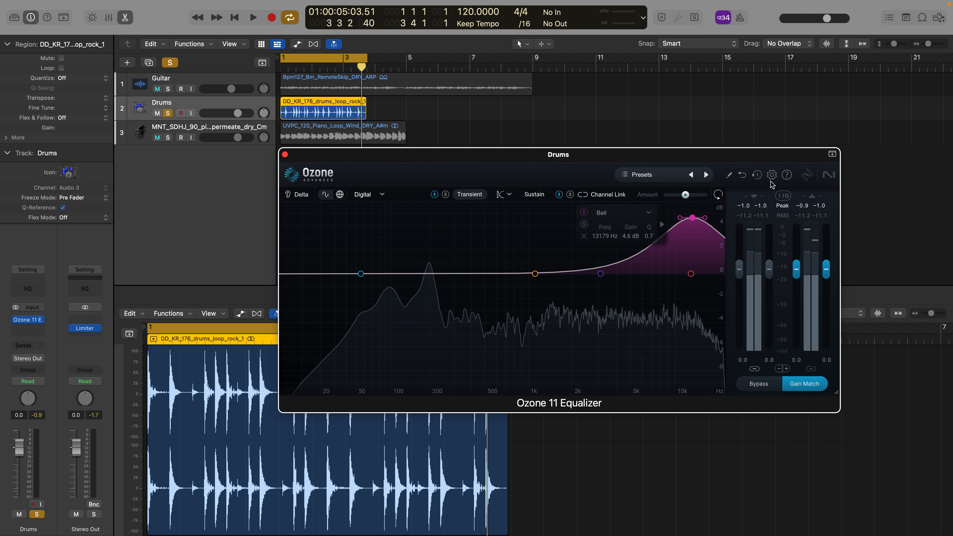
Enable Show Extra Curves in the Equalizer options to display phase response and delay curves
left_click(770, 176)
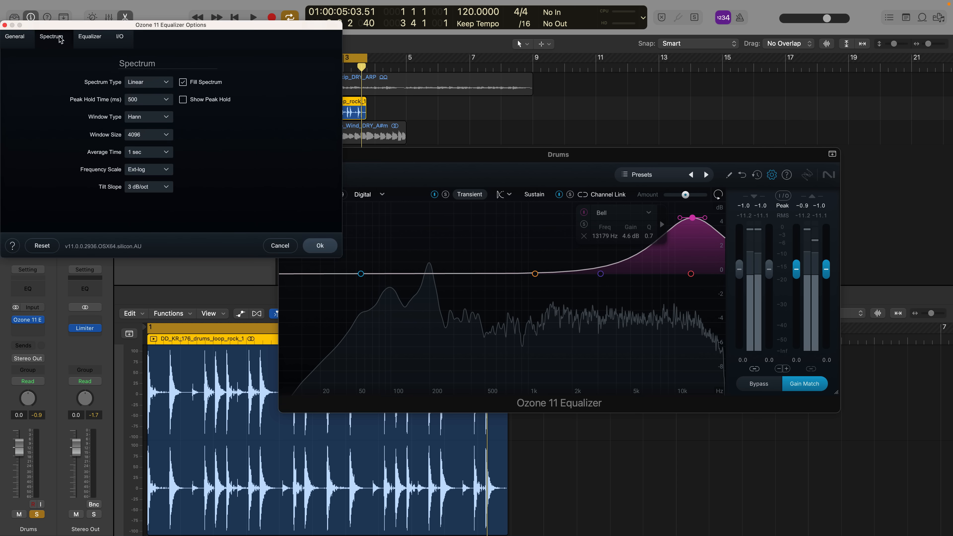
left_click(89, 36)
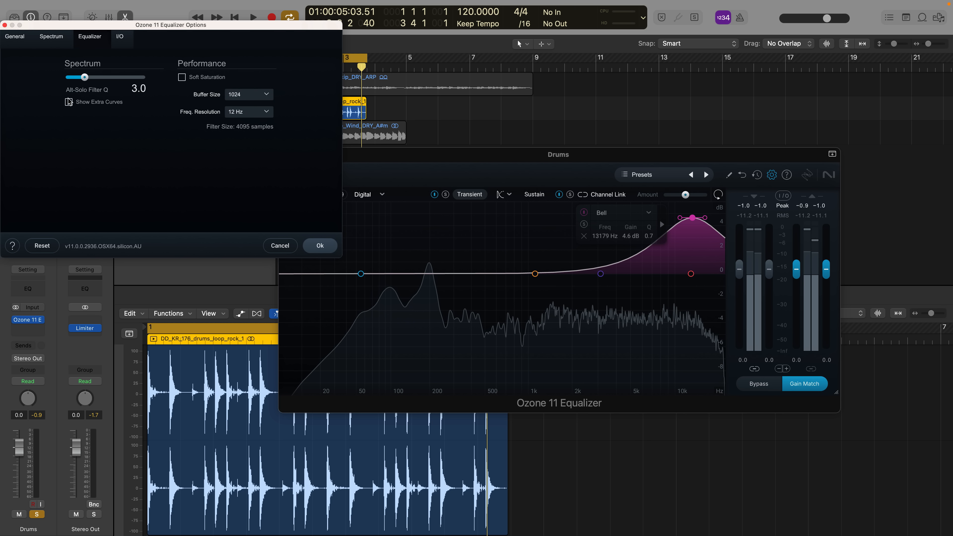
left_click(69, 102)
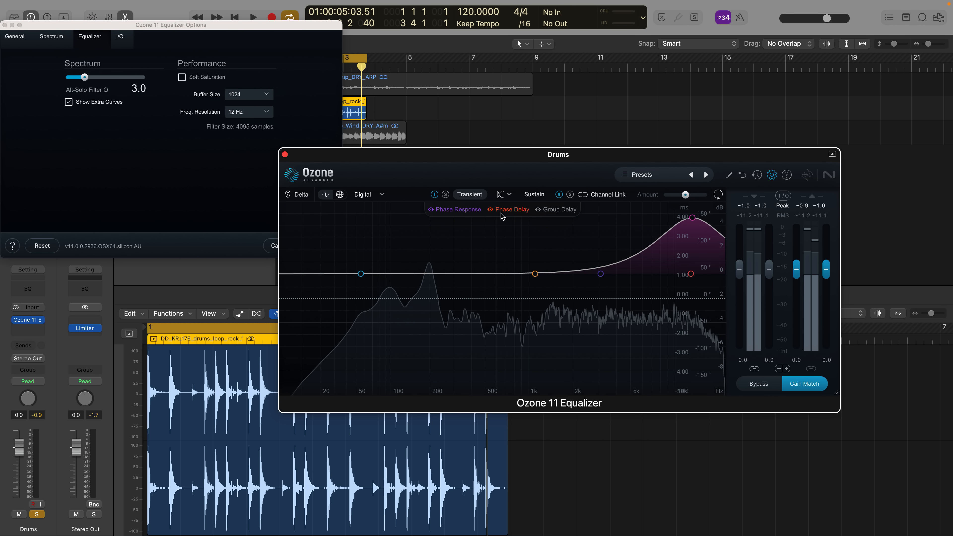
mouse_move(385, 192)
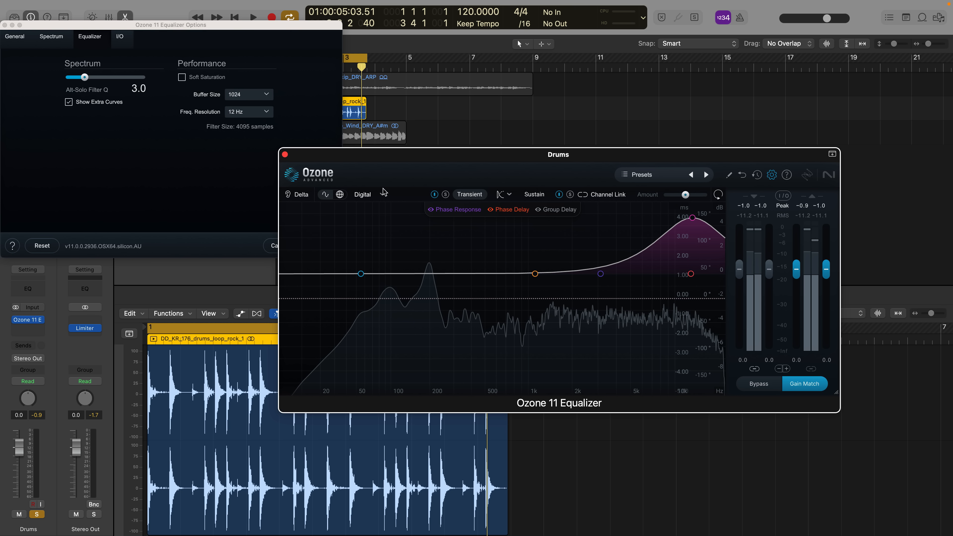
Compare the phase curves in Analog and Digital modes, ending on Analog
left_click(367, 194)
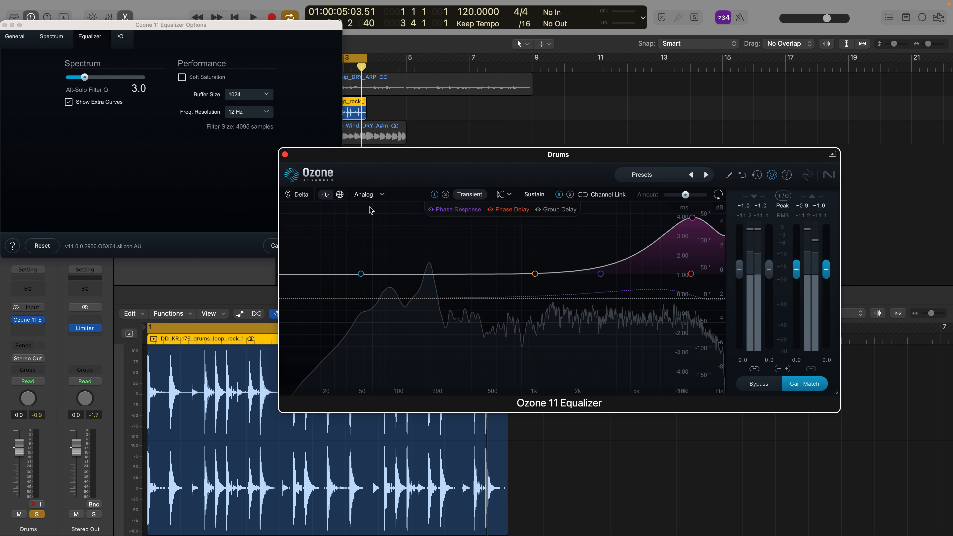
left_click(368, 194)
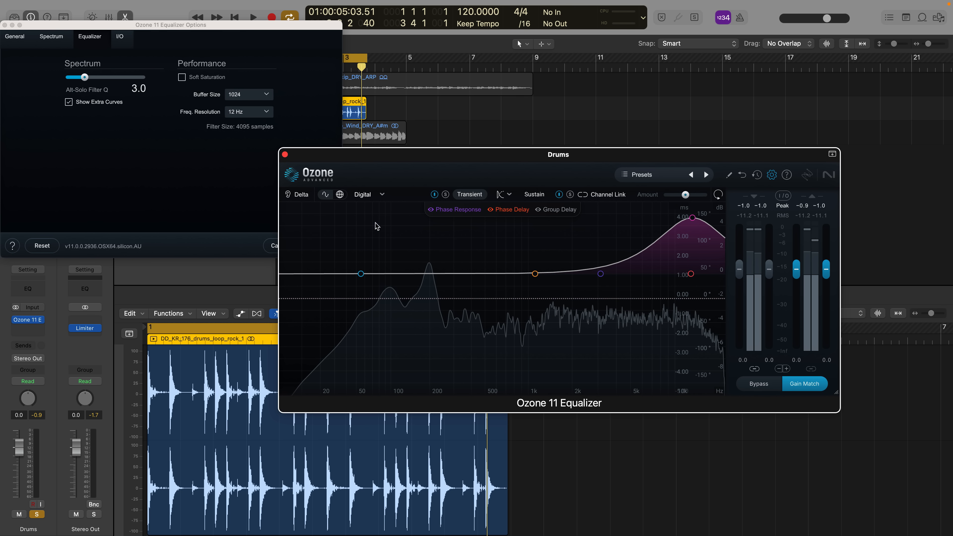
left_click(367, 194)
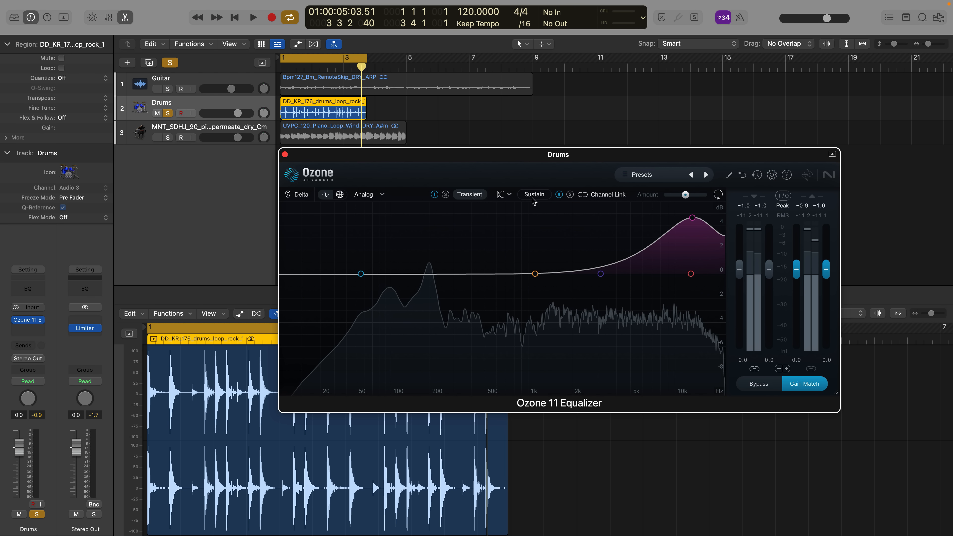
Re-enable the EQ during playback and set the low-shelf boost to act on the Sustain portion at about 137%
left_click(392, 273)
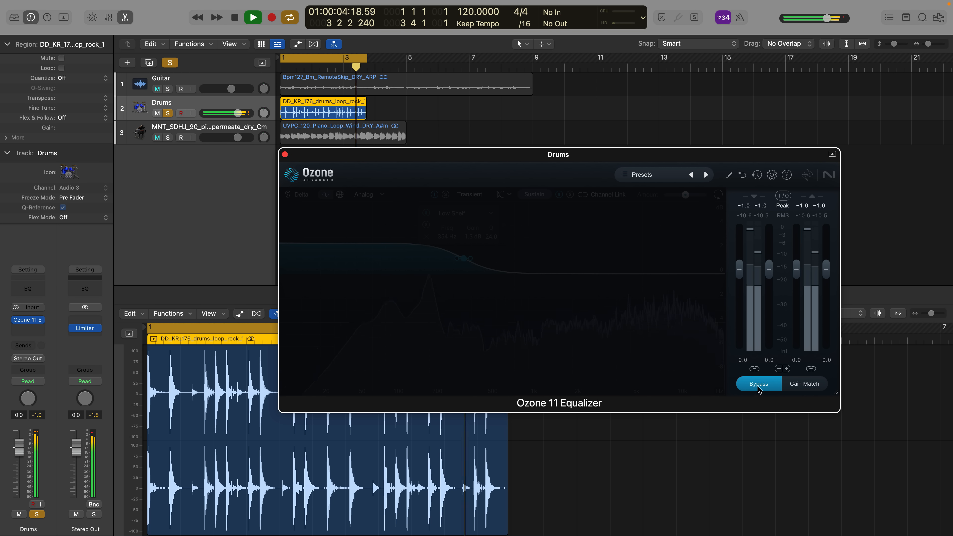
left_click(757, 384)
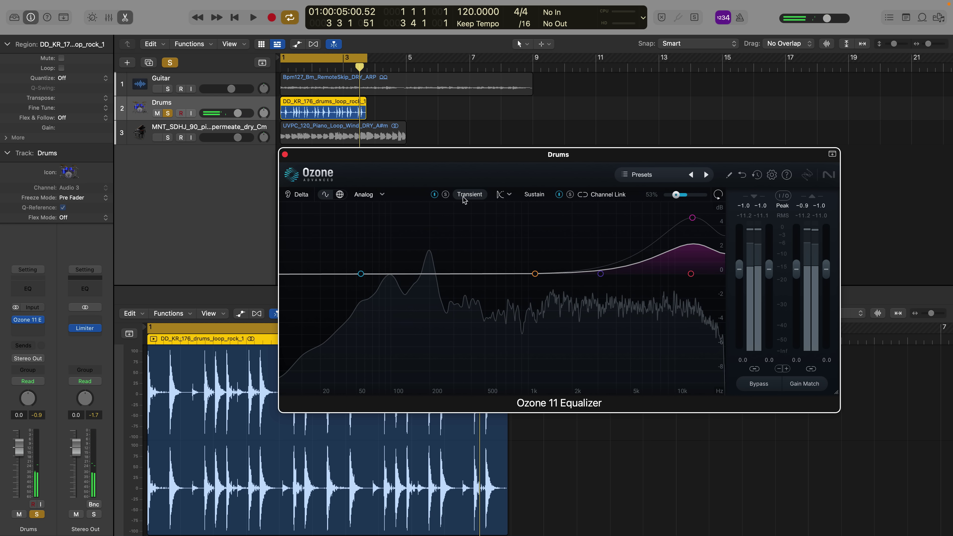
left_click(469, 194)
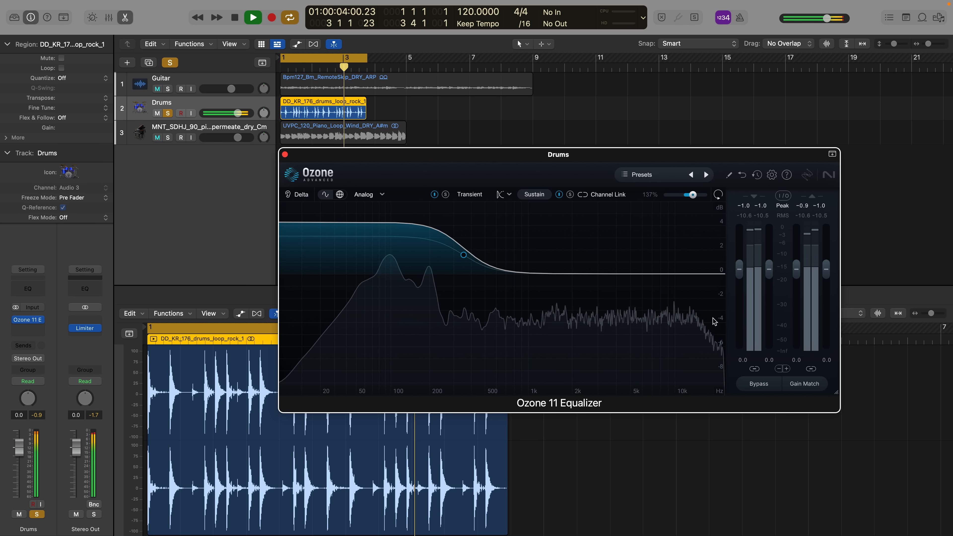
left_click(234, 17)
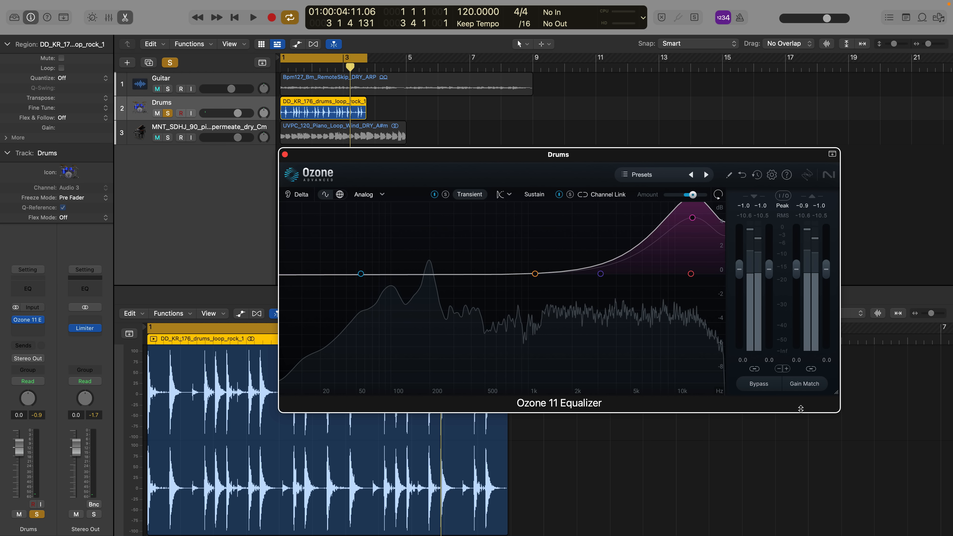
left_click(758, 383)
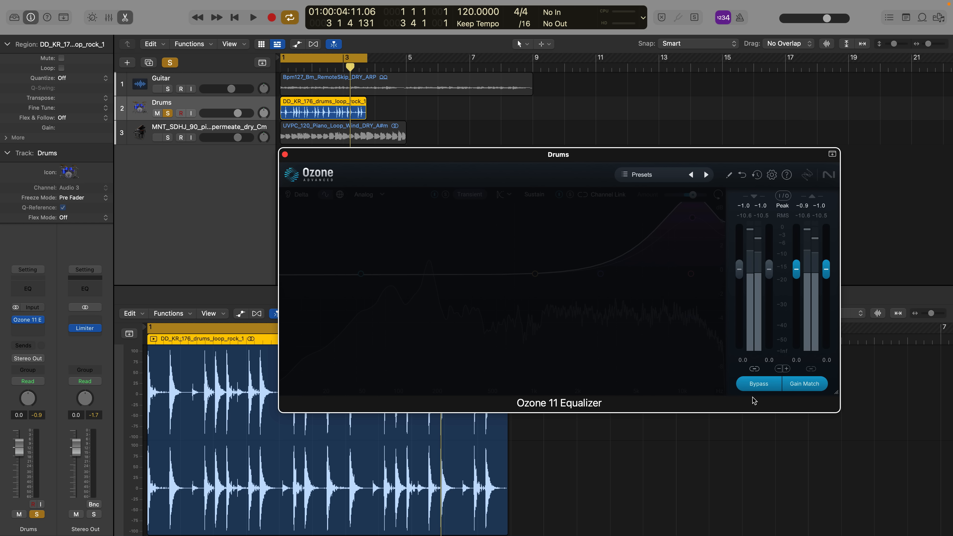
left_click(252, 17)
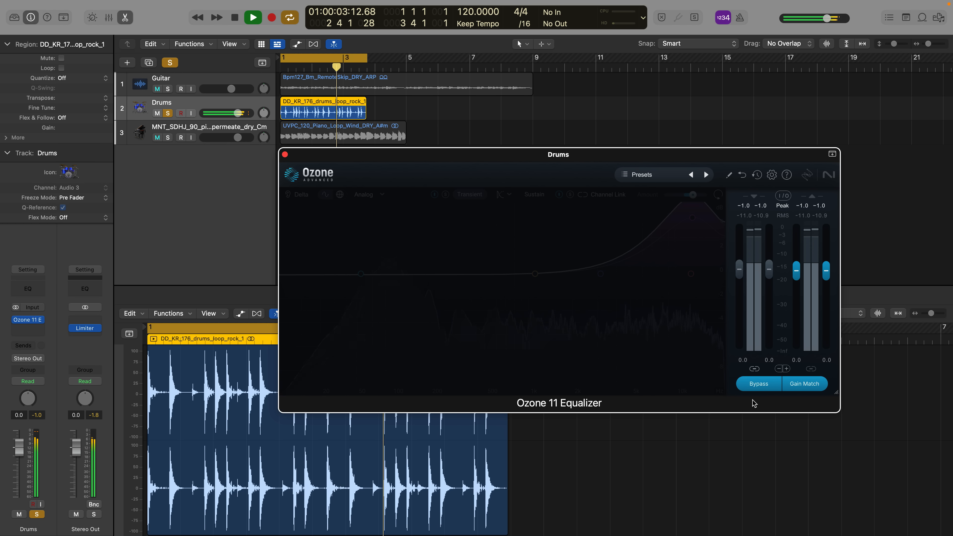
left_click(757, 384)
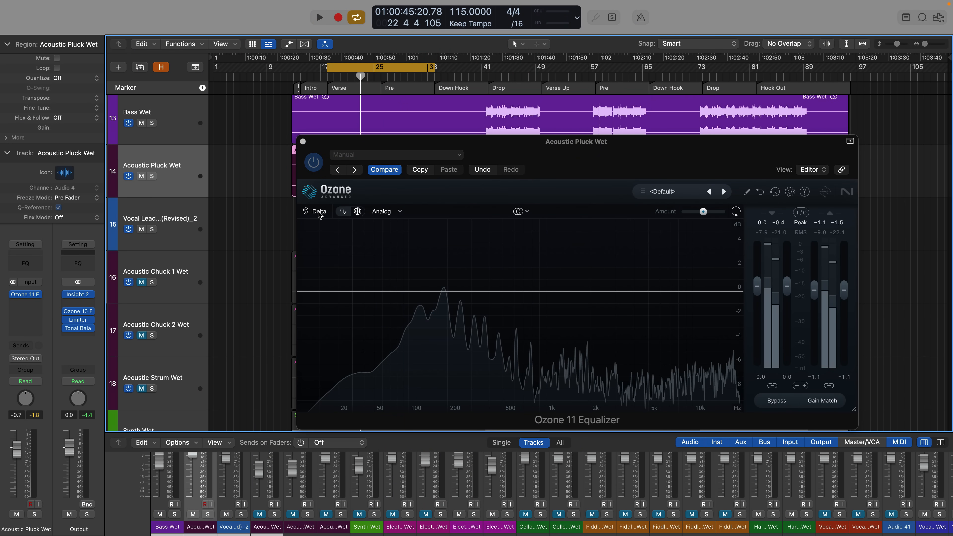
mouse_move(838, 161)
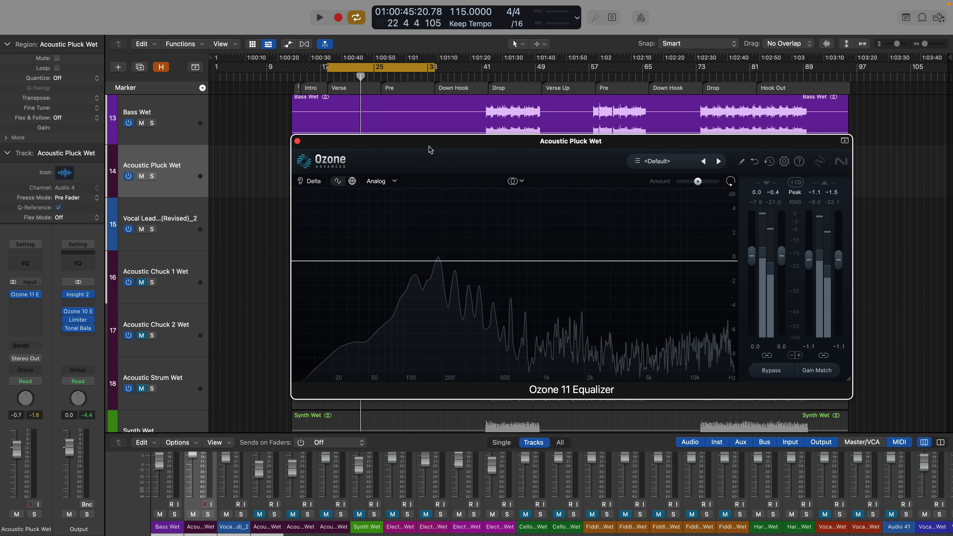
mouse_move(429, 149)
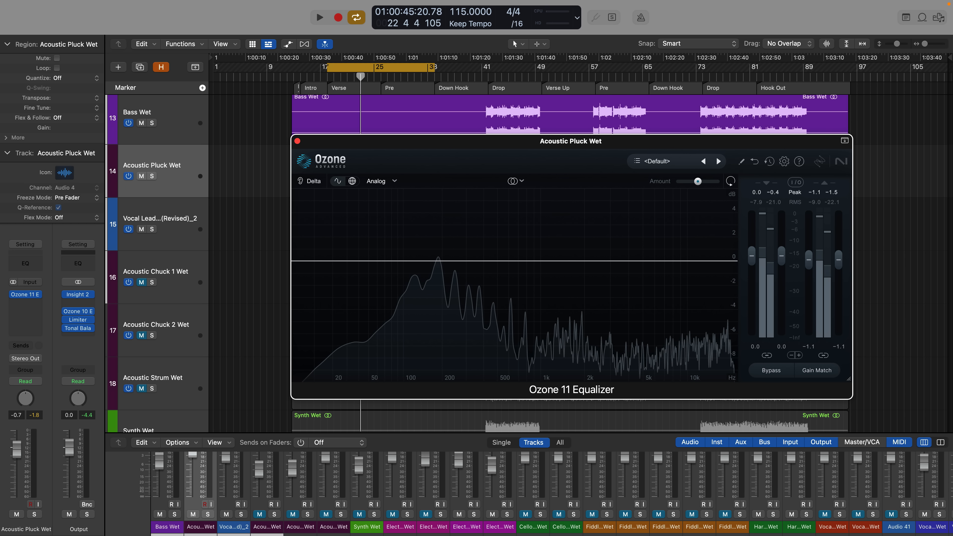
Play and stop the Acoustic Pluck Wet track through the flat Ozone 11 Equalizer to view its live spectrum
left_click(320, 16)
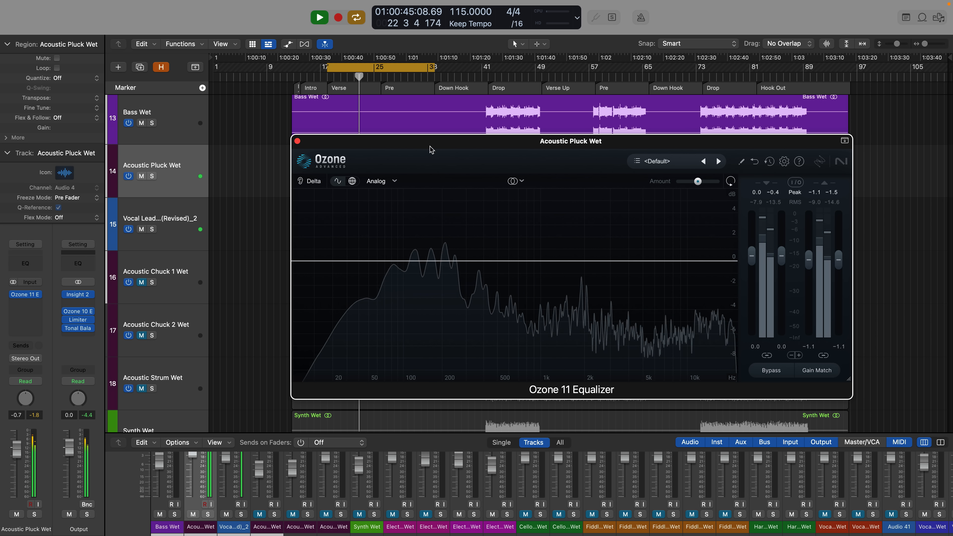
left_click(319, 17)
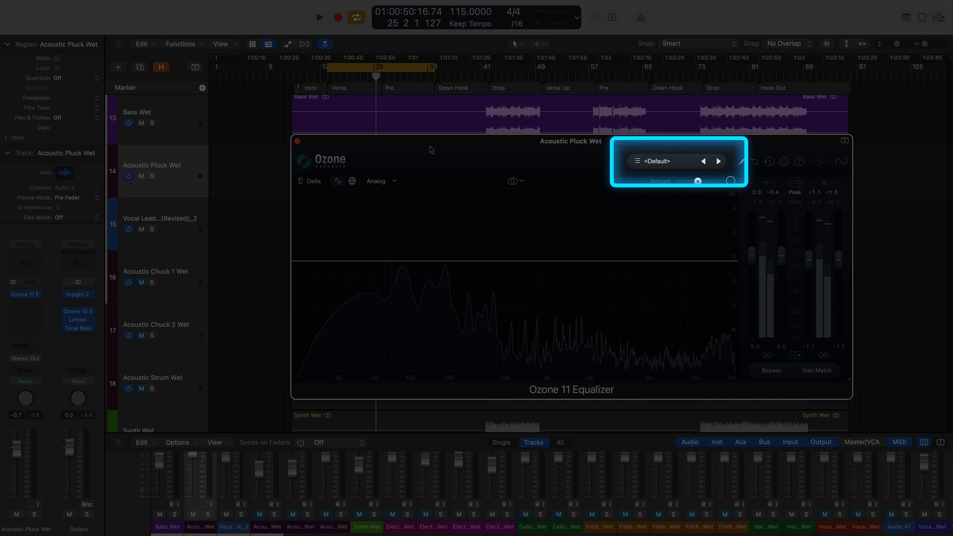
mouse_move(653, 168)
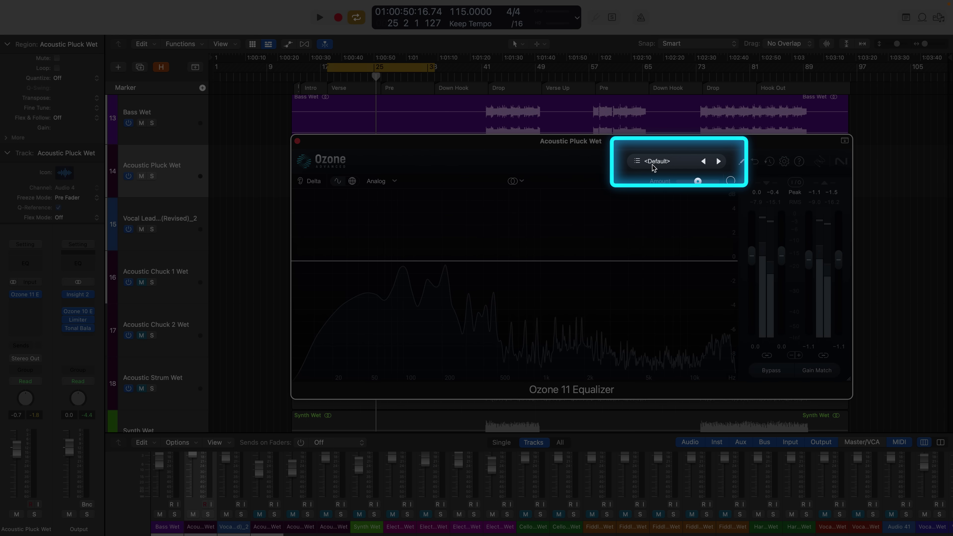
Audition the iZotope presets from Analog Midrange through Gentle High End, then load Gentle Polish
left_click(660, 160)
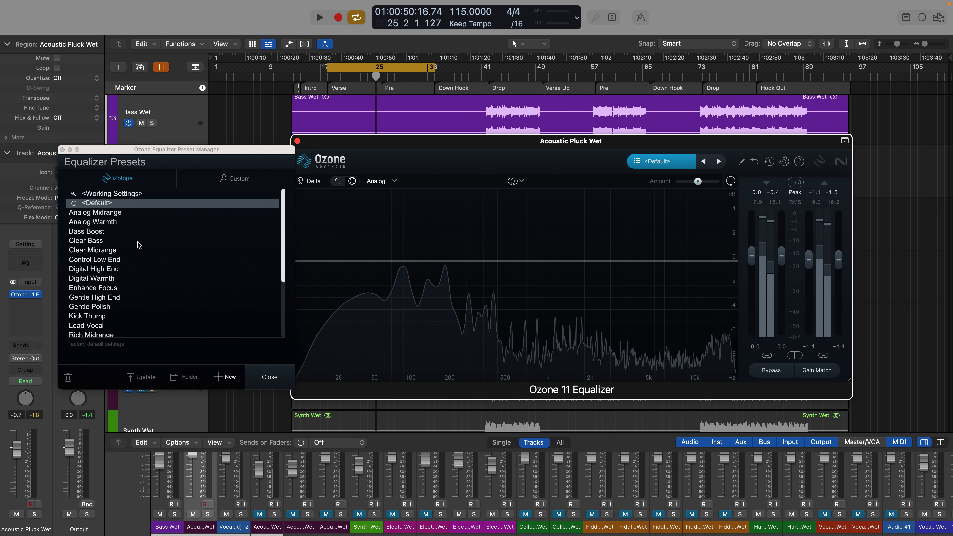
mouse_move(136, 225)
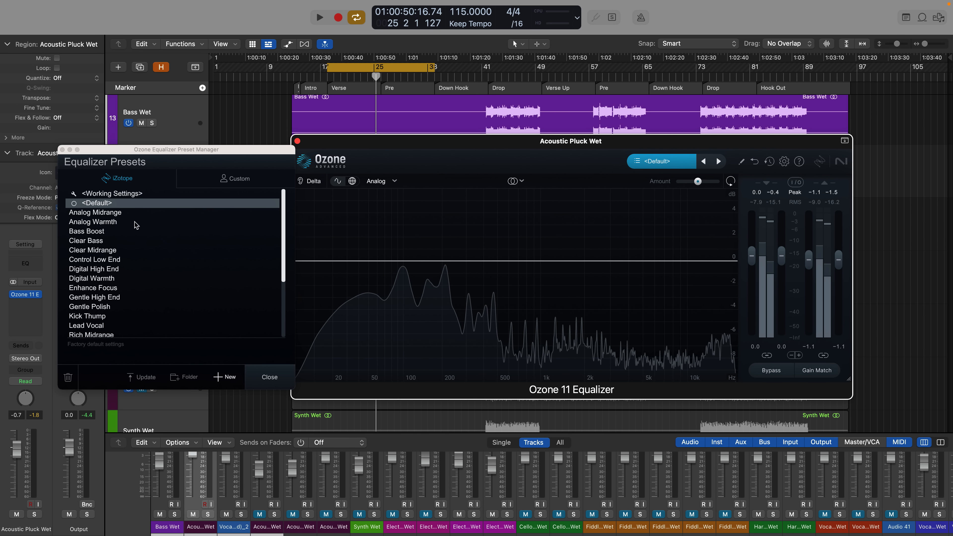
left_click(95, 212)
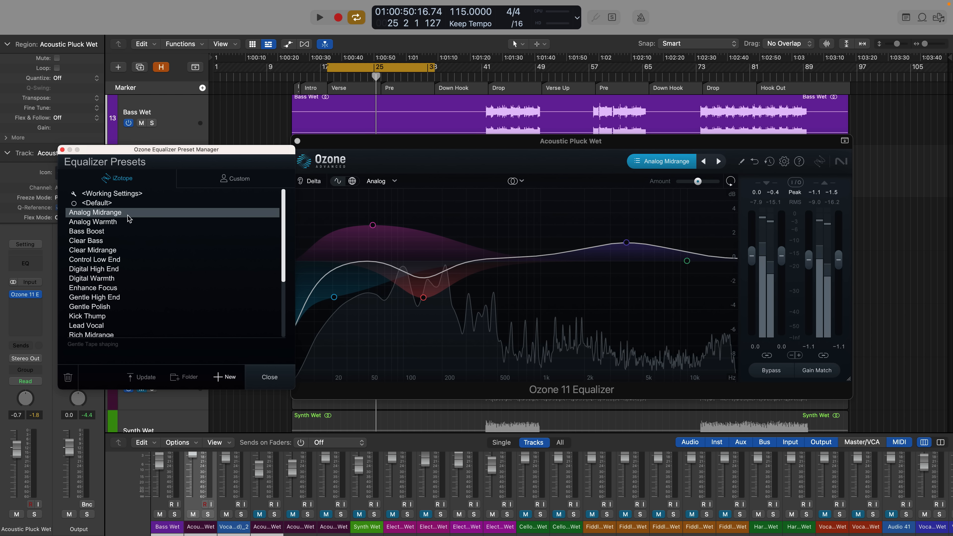
left_click(87, 232)
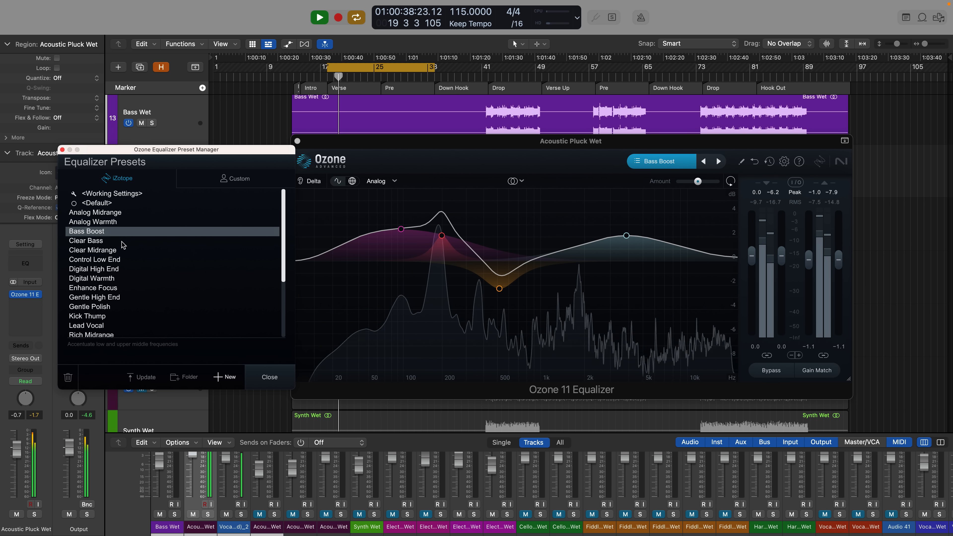
left_click(87, 241)
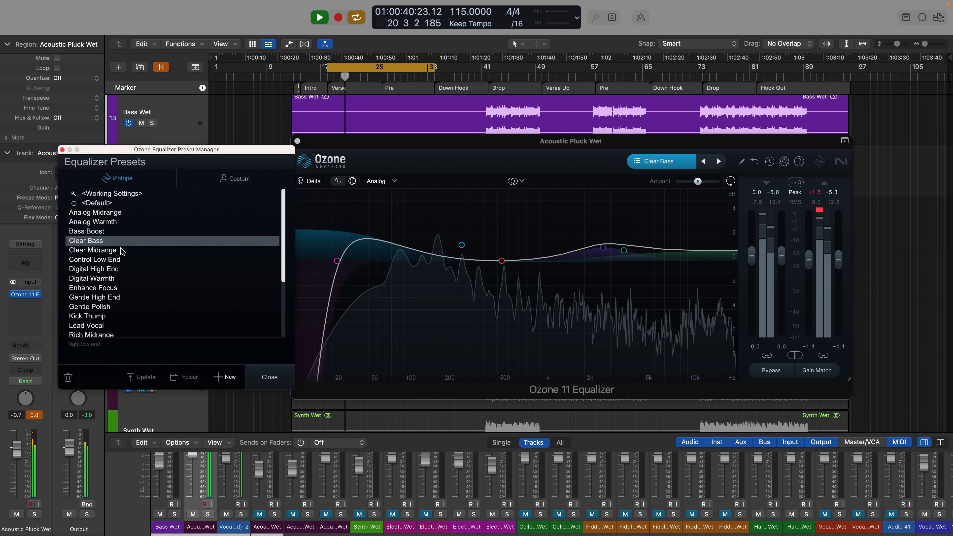
left_click(93, 250)
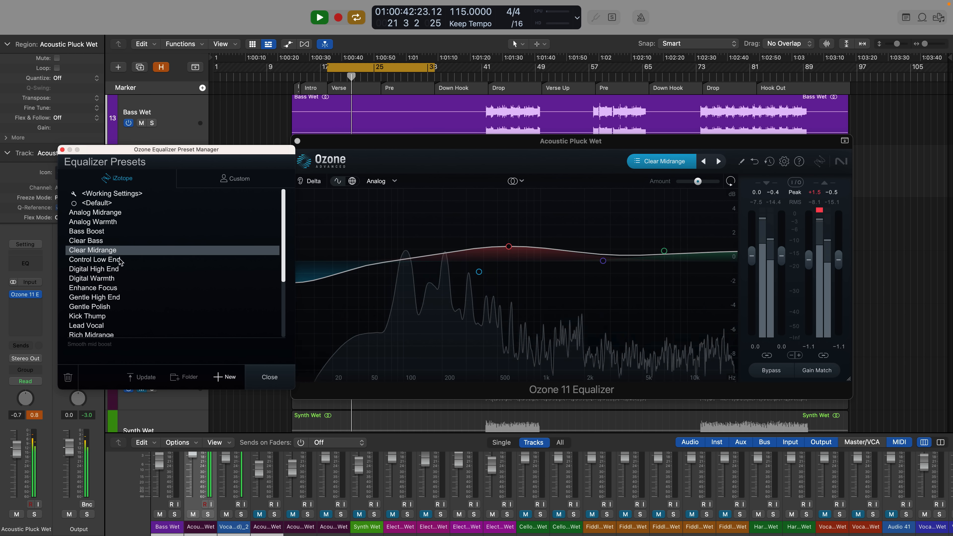
left_click(92, 269)
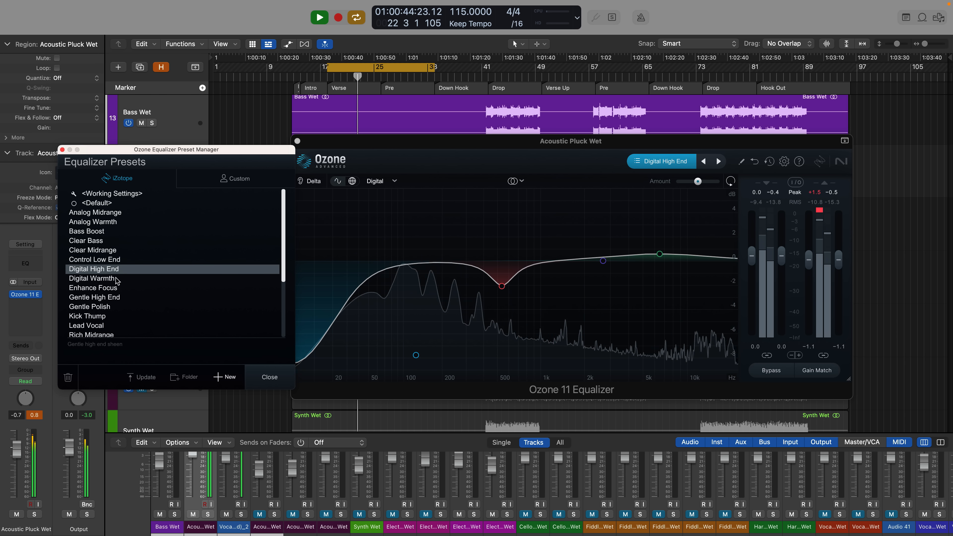
left_click(93, 278)
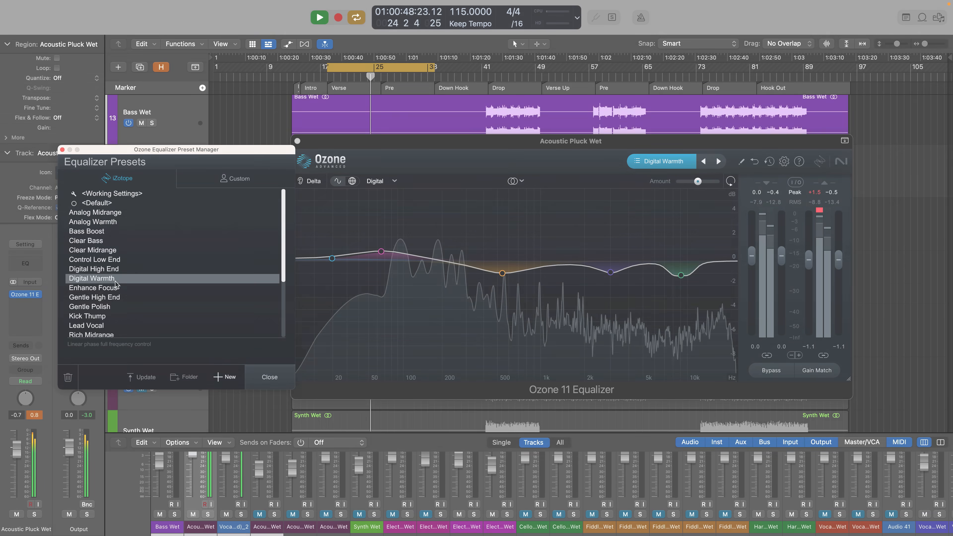
left_click(93, 287)
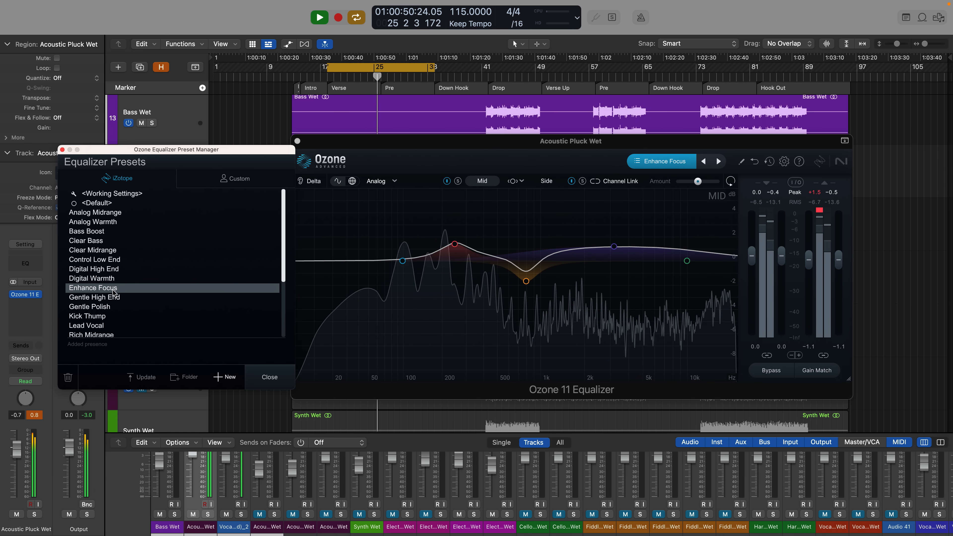
left_click(94, 297)
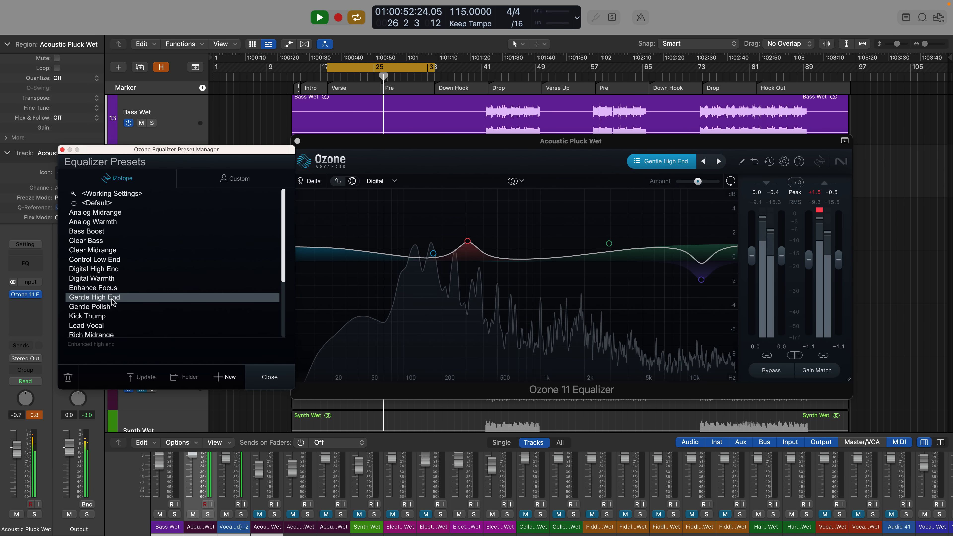
left_click(90, 306)
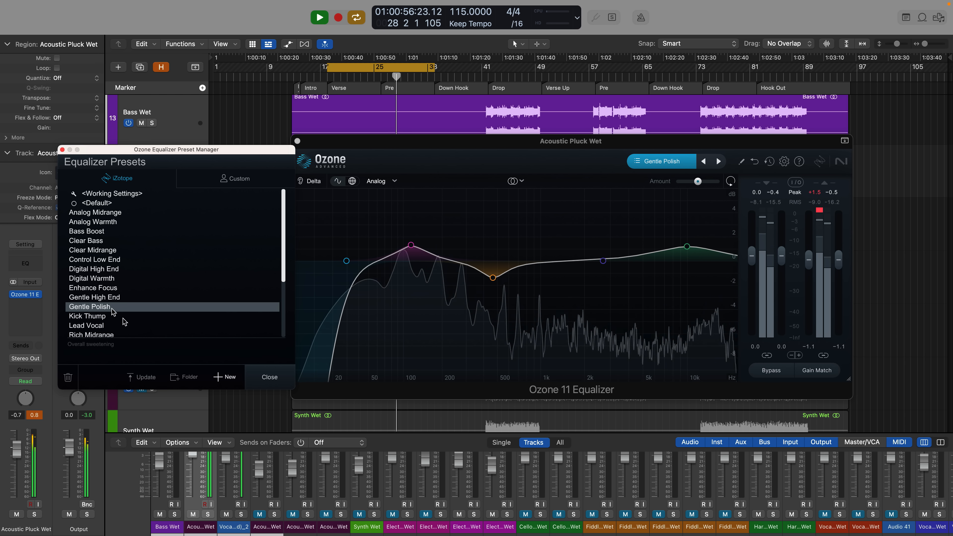
left_click(269, 377)
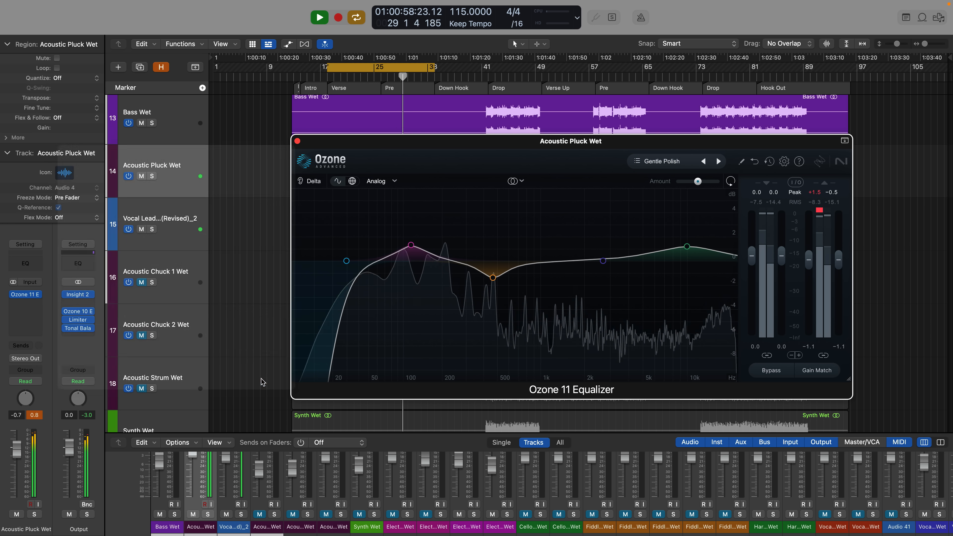
Shape a Bell cut at 189 Hz, -1.3 dB, Q 1.3 in the low mids while toggling playback
left_click(319, 17)
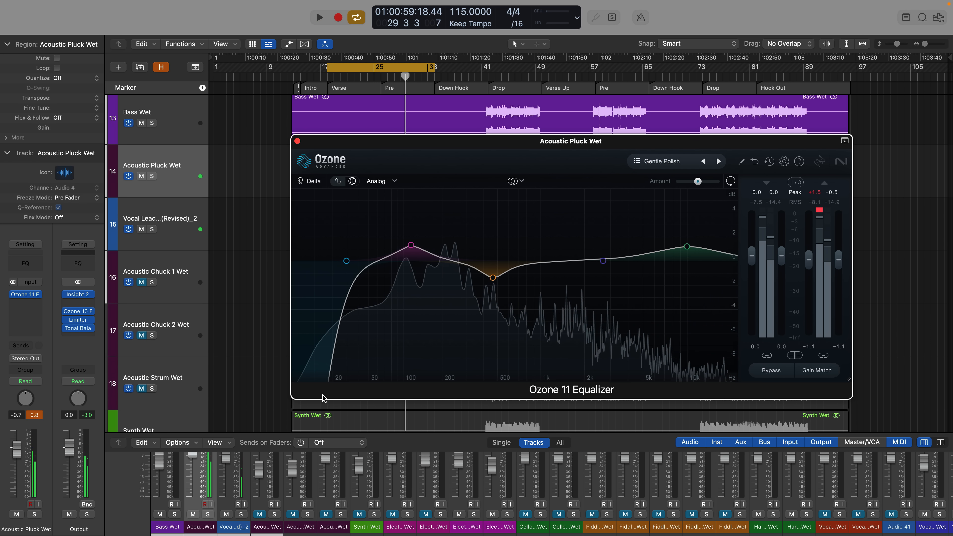
mouse_move(358, 257)
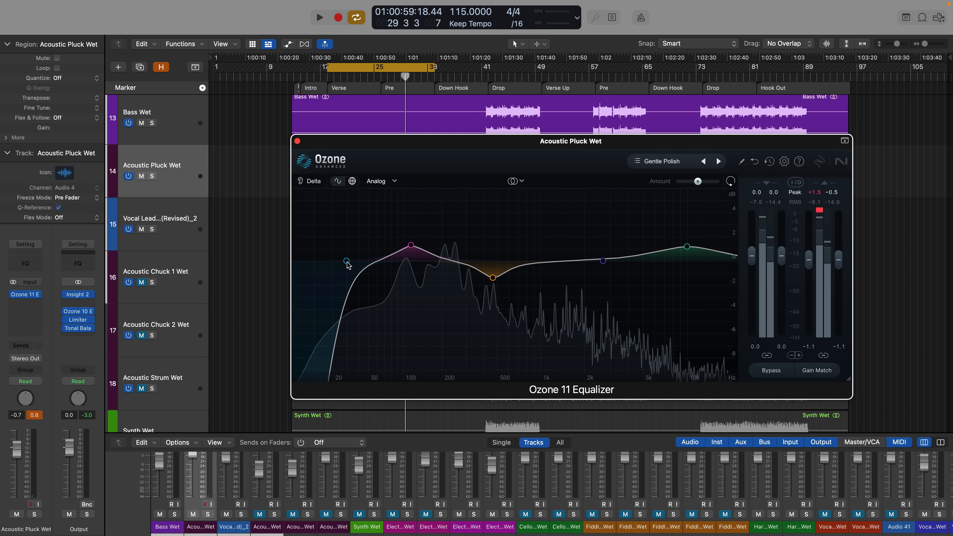
left_click(319, 17)
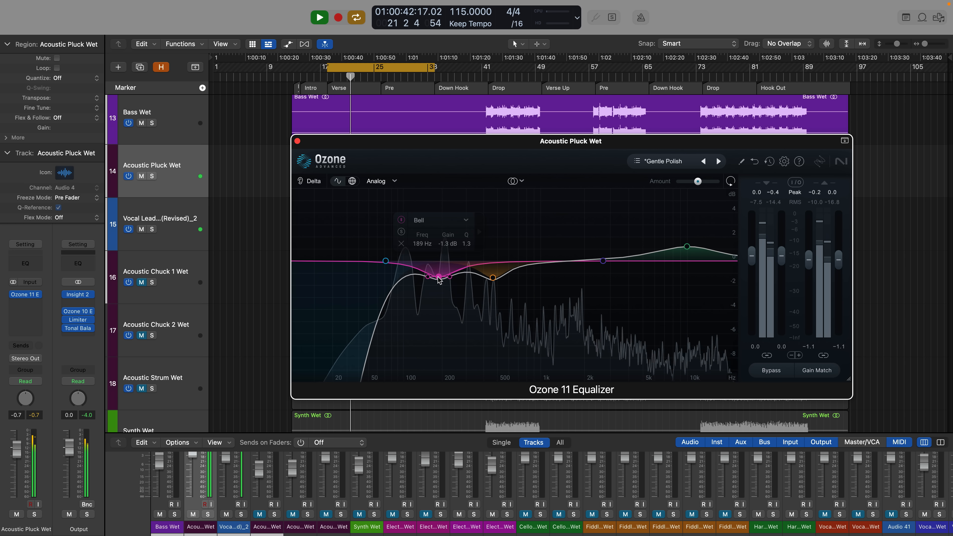
left_click(319, 17)
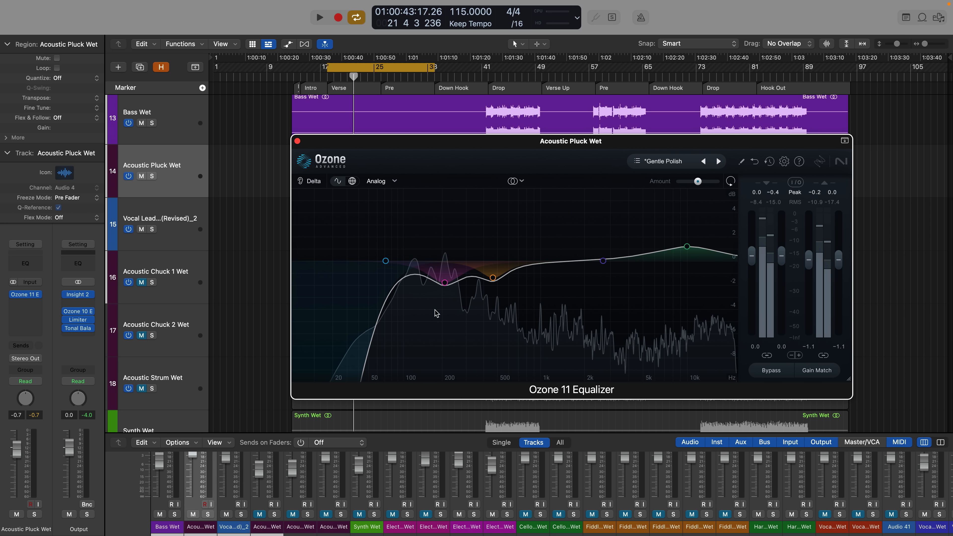
left_click(319, 16)
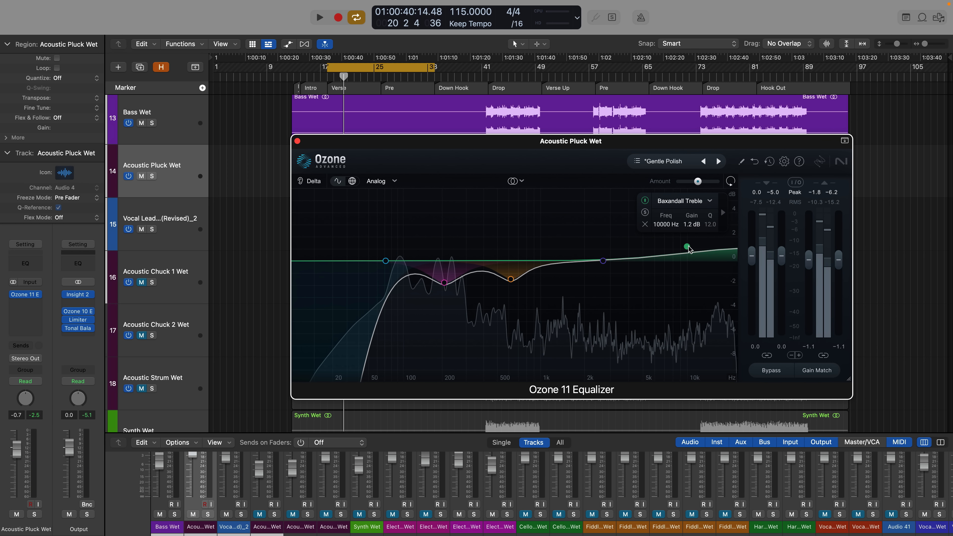
Set the top band to Baxandall Treble at 10 kHz and the mid Bell to 923 Hz, -0.9 dB
left_click(319, 16)
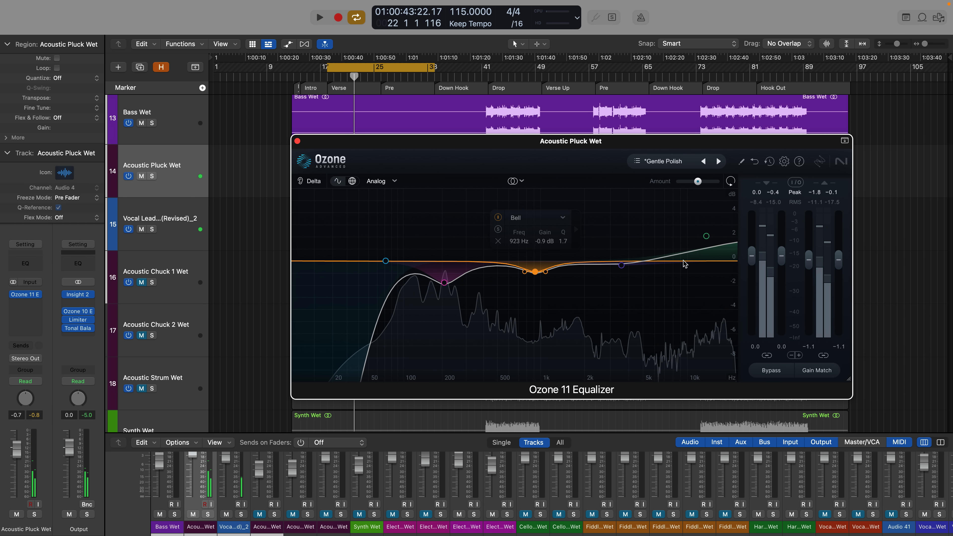
mouse_move(665, 298)
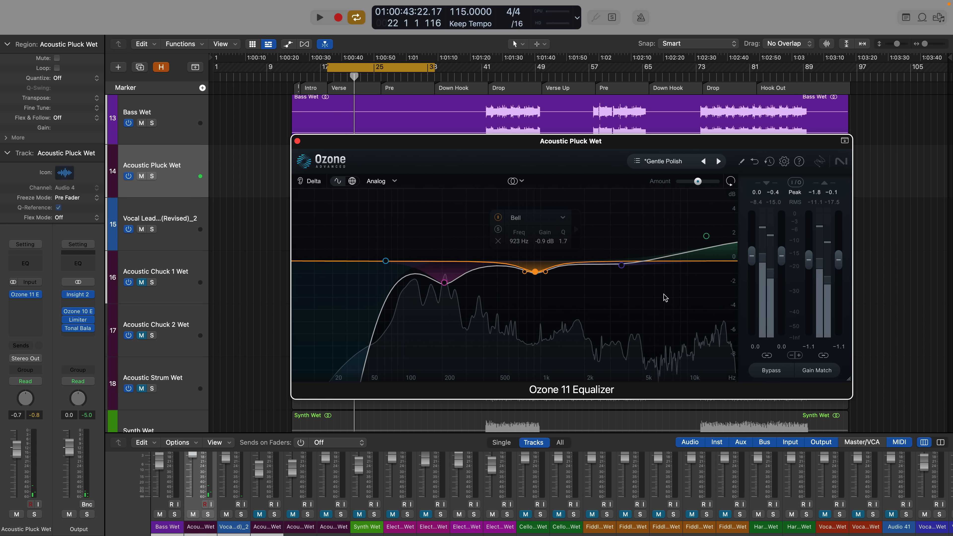
left_click(386, 260)
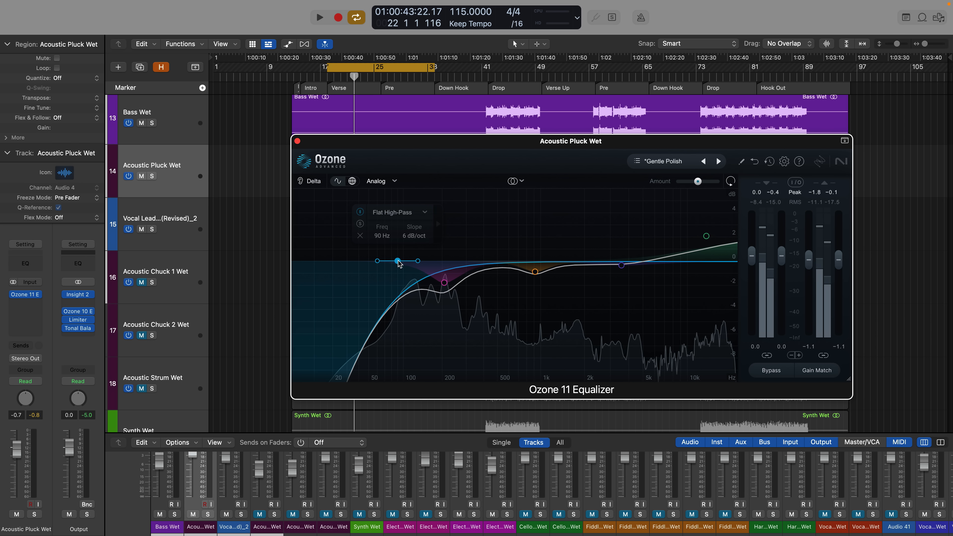
Make the Flat High-Pass a 6 dB/oct slope near 90 Hz while the track plays
left_click(319, 17)
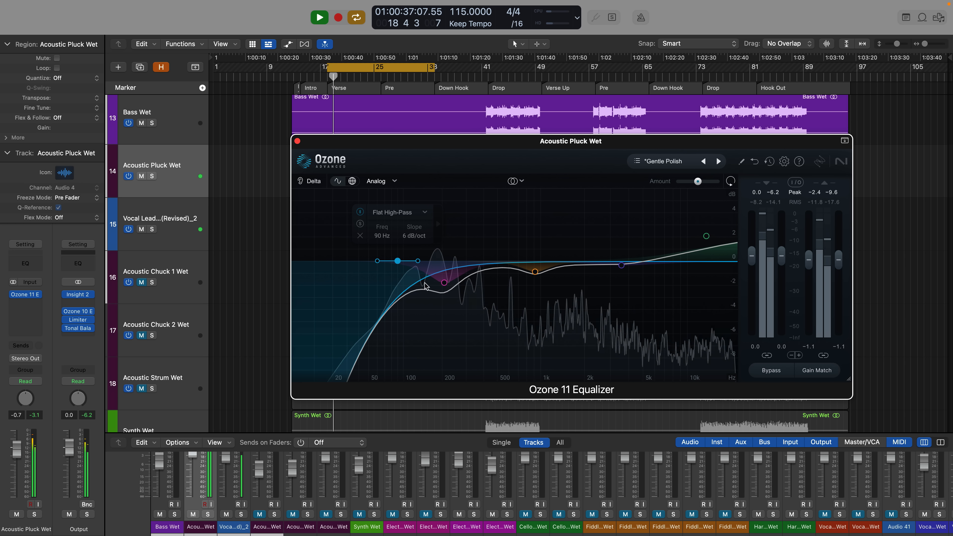
left_click(446, 281)
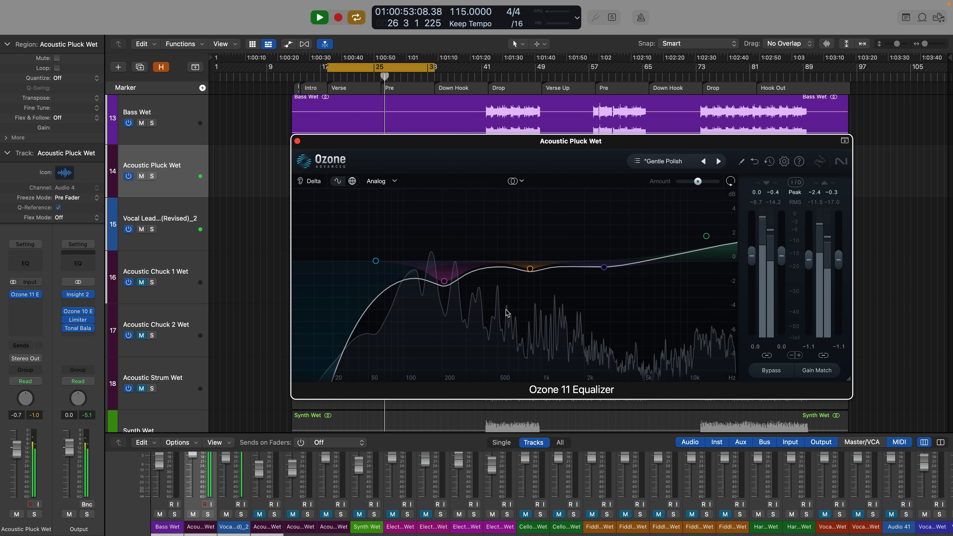
left_click(319, 17)
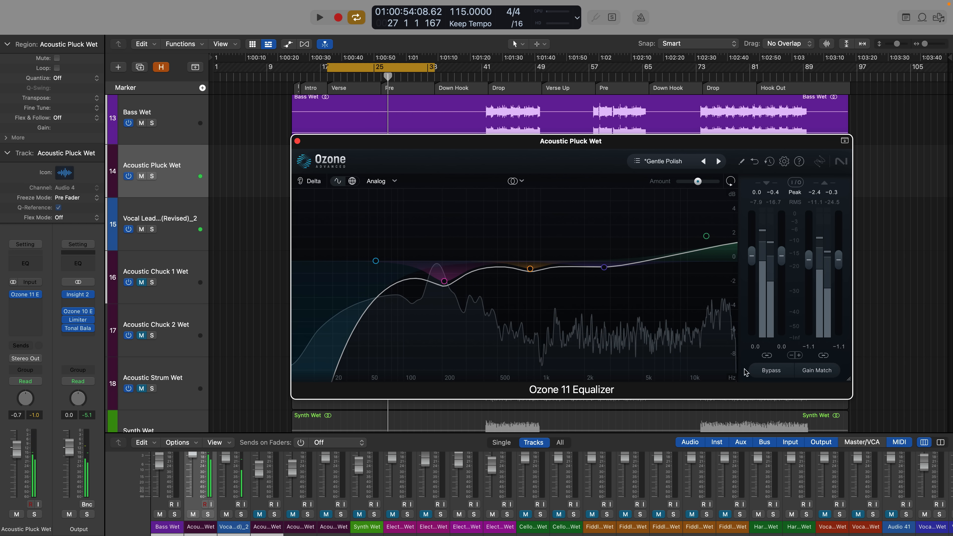
left_click(770, 371)
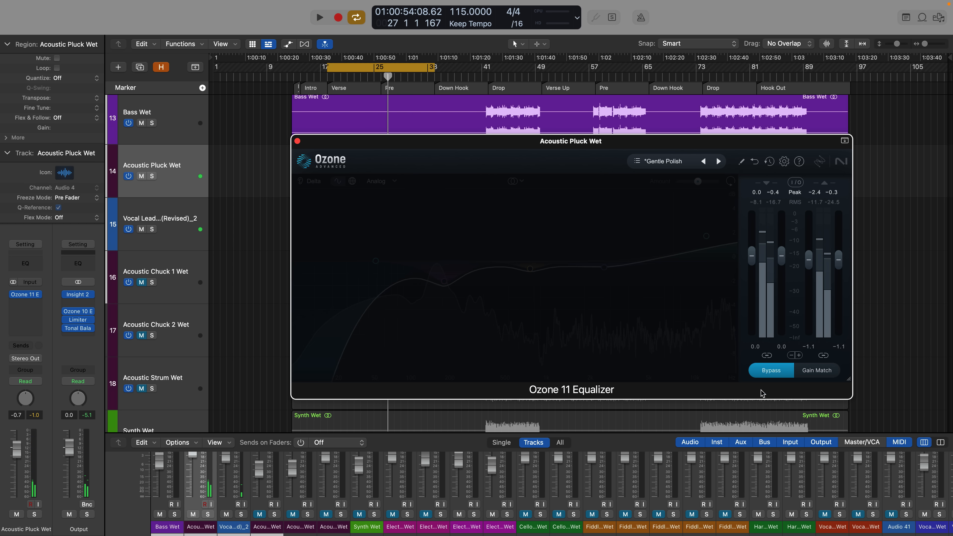
left_click(319, 16)
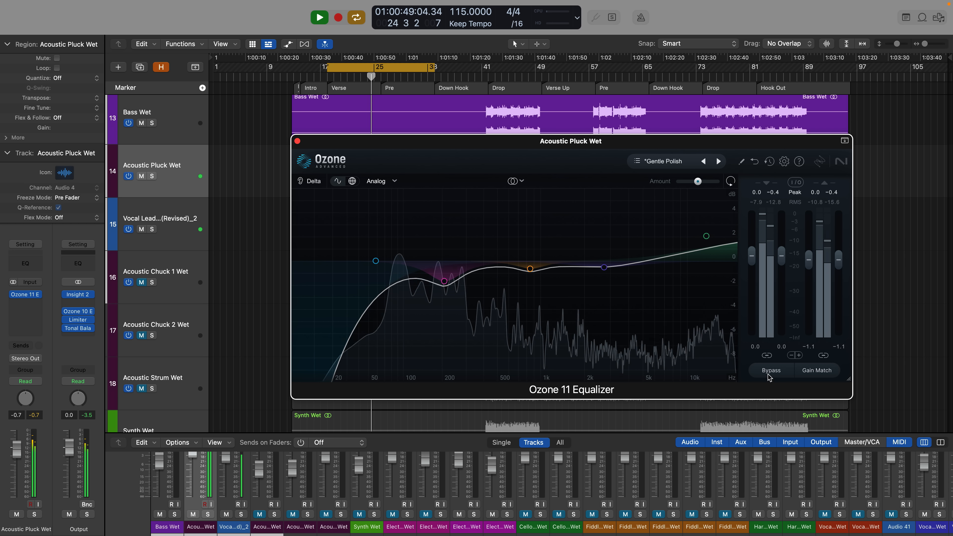
left_click(770, 370)
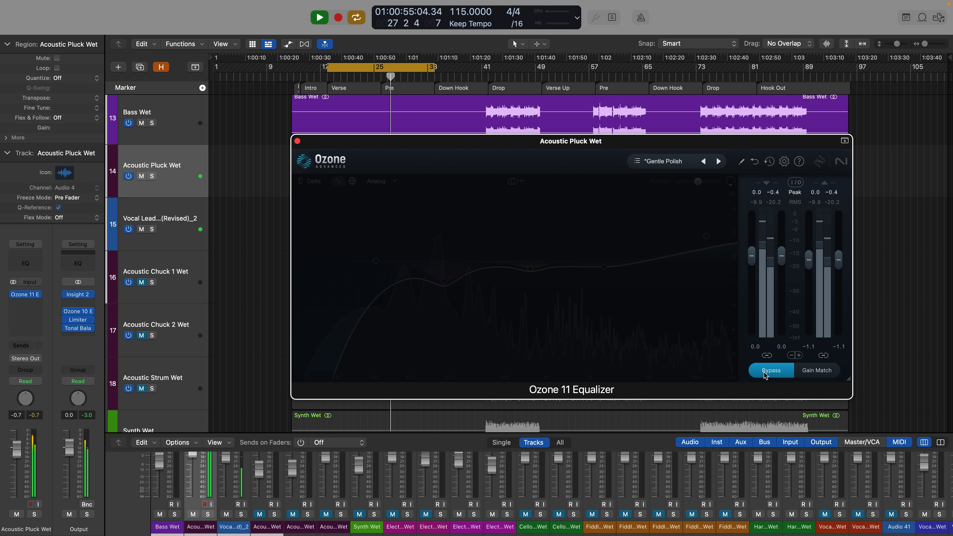
left_click(771, 370)
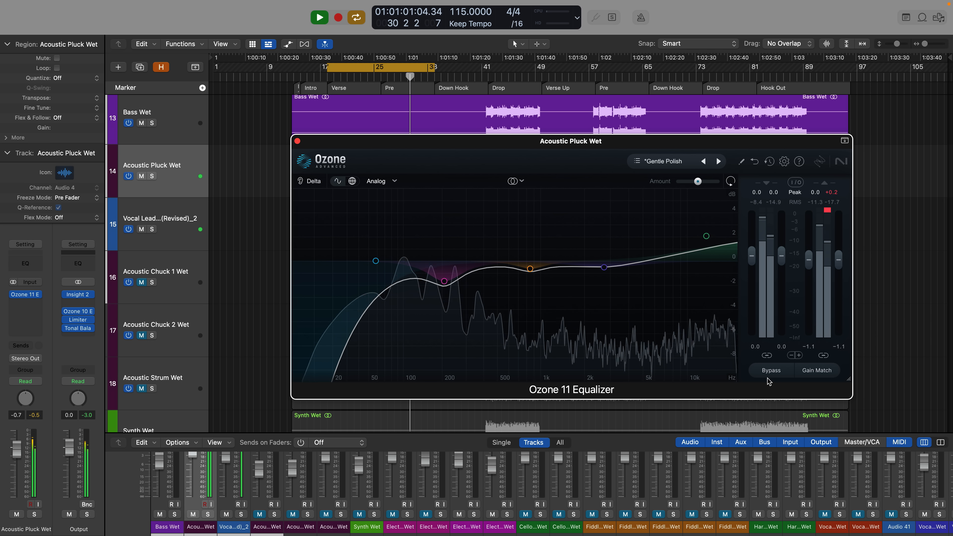
left_click(771, 371)
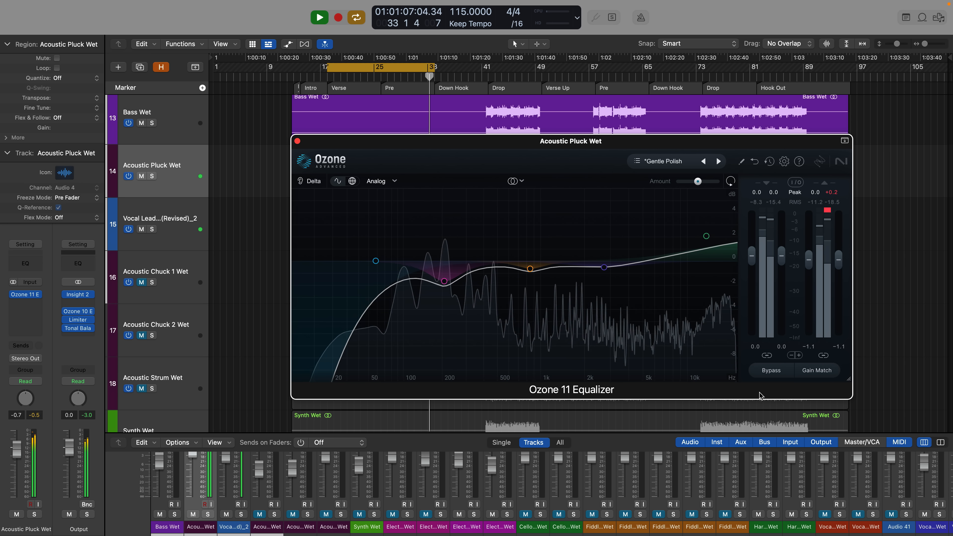
left_click(320, 17)
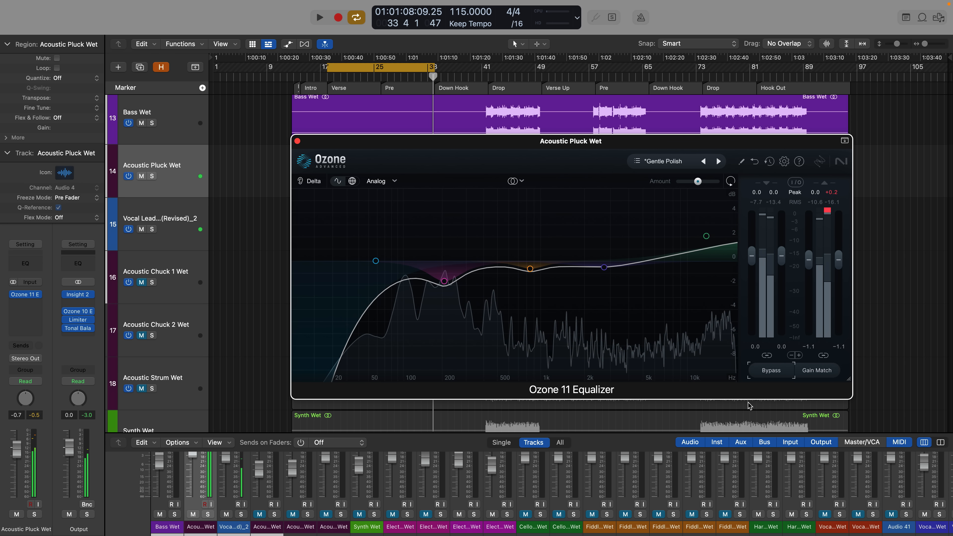